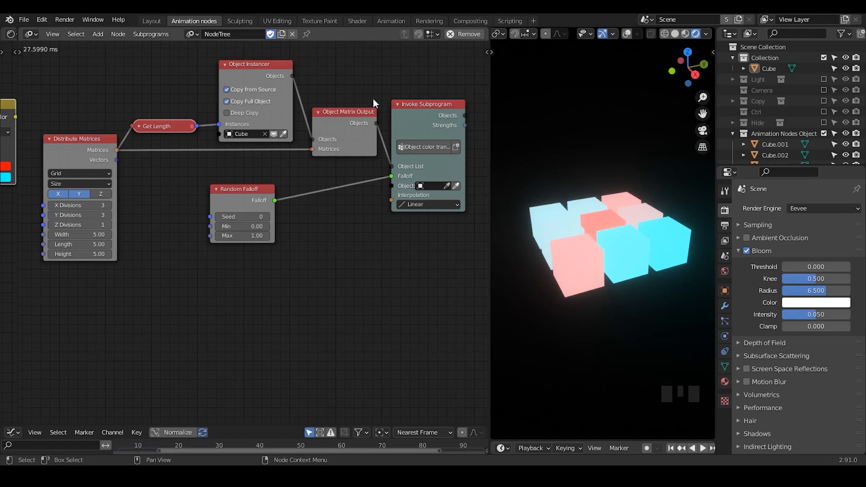
# Show the helper material's shader nodes, briefly unlink Object Info Color from the Mix factor, then restore it
pyautogui.doubleClick(199, 312)
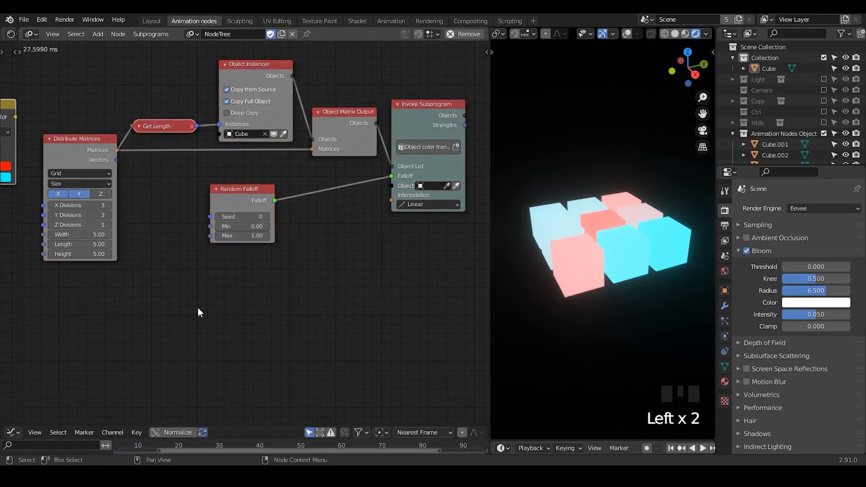
pyautogui.moveTo(199, 309)
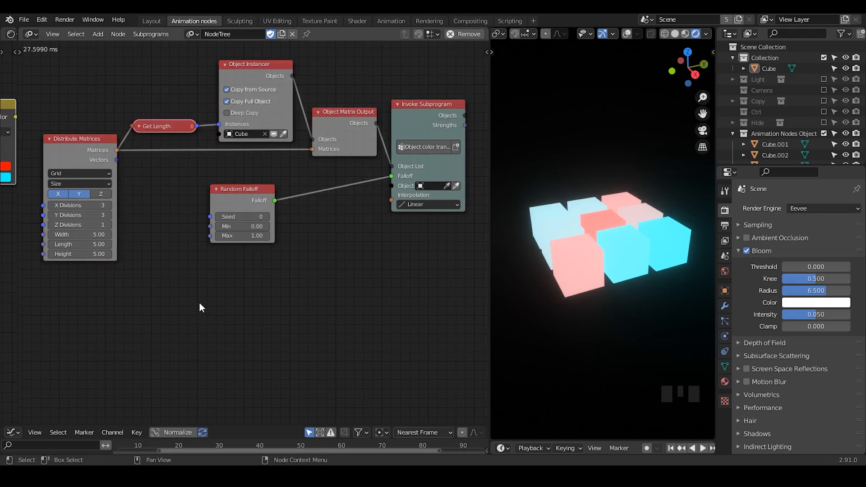
pyautogui.moveTo(343, 80)
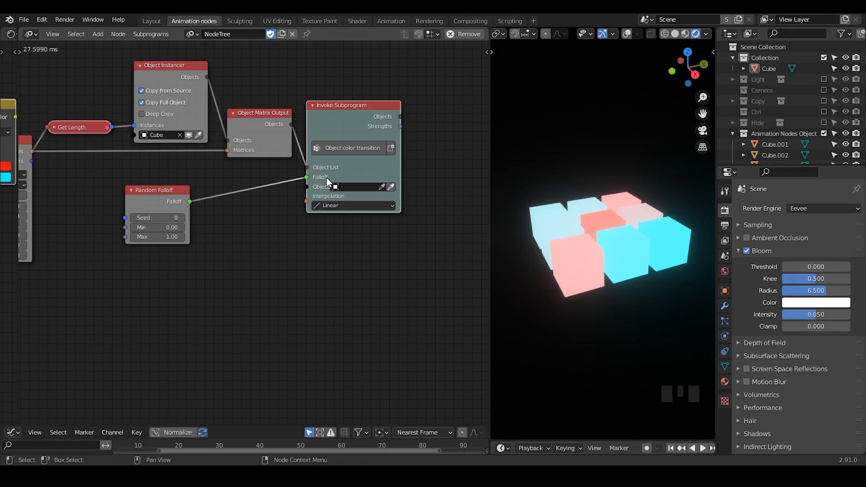
pyautogui.moveTo(245, 252)
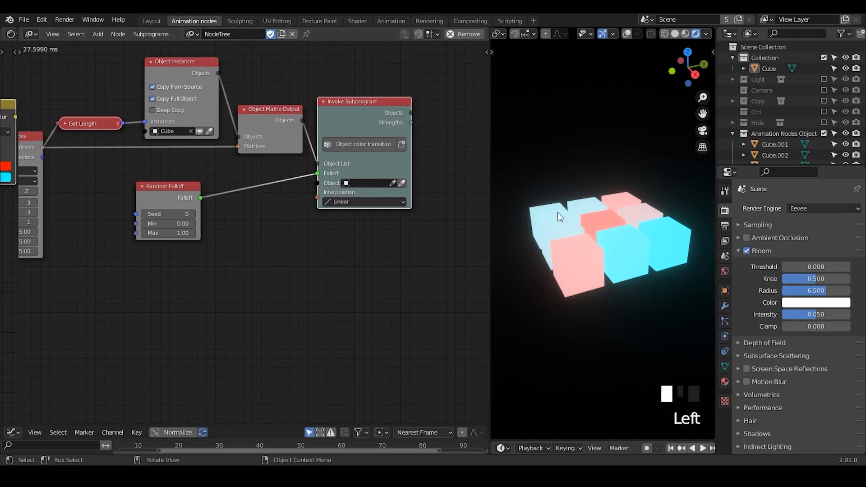
pyautogui.click(560, 216)
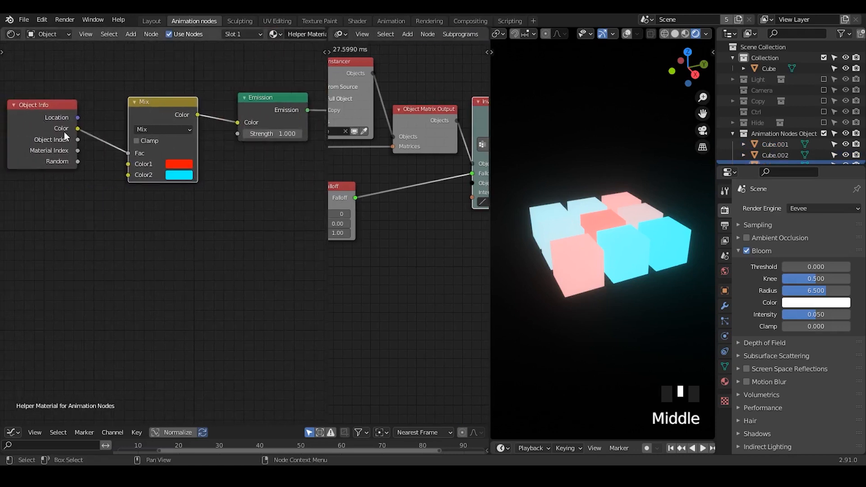
pyautogui.moveTo(118, 149)
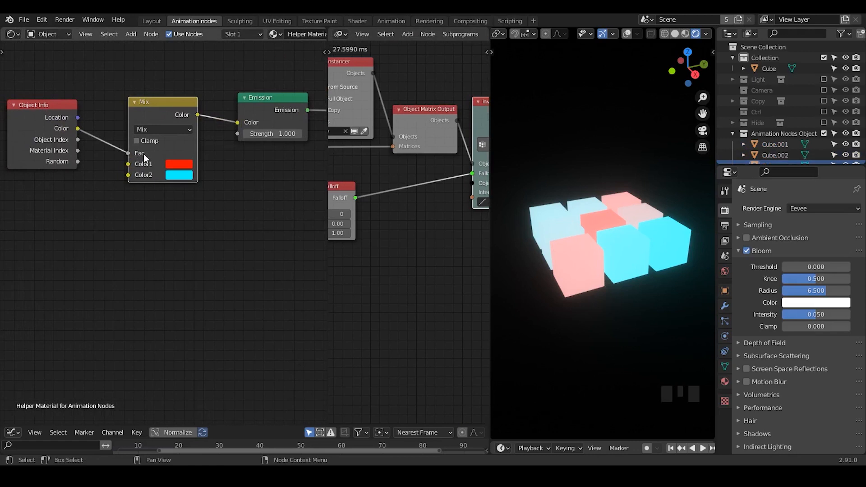
pyautogui.moveTo(187, 166)
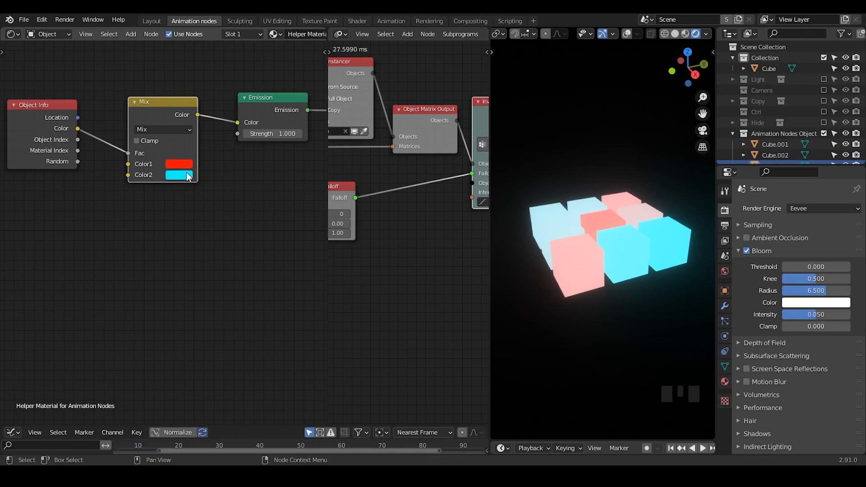
pyautogui.doubleClick(163, 153)
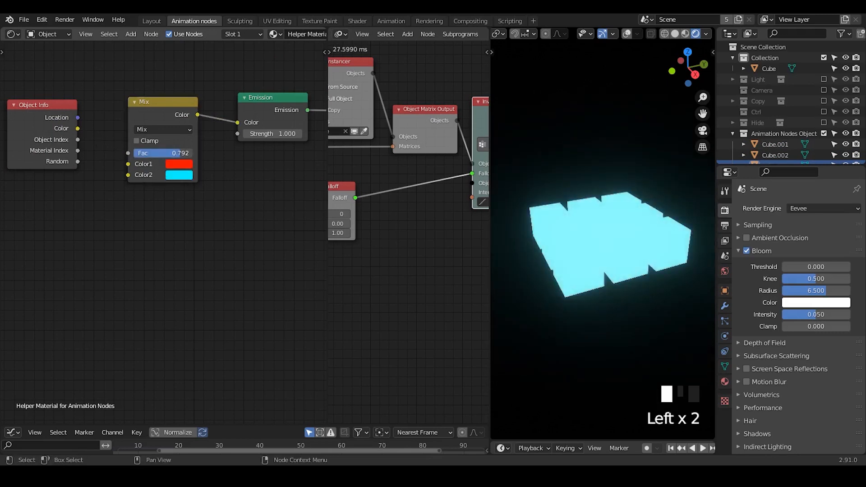
pyautogui.moveTo(163, 154); pyautogui.dragTo(187, 153)
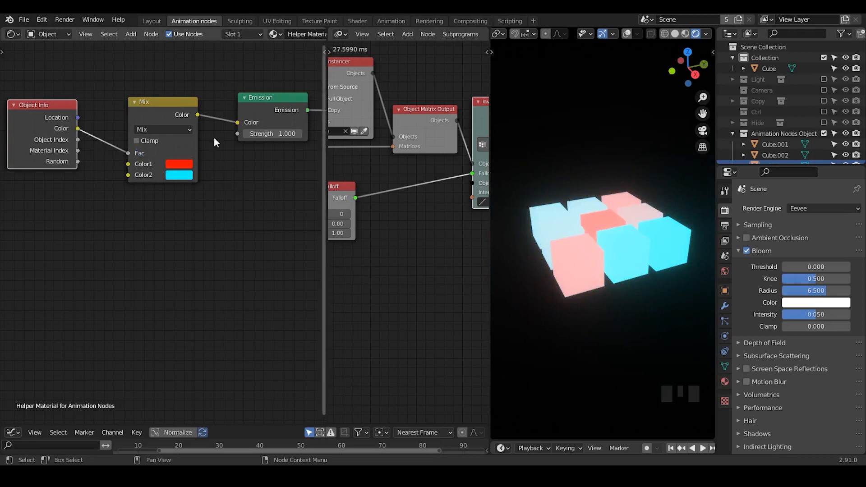
pyautogui.moveTo(117, 175)
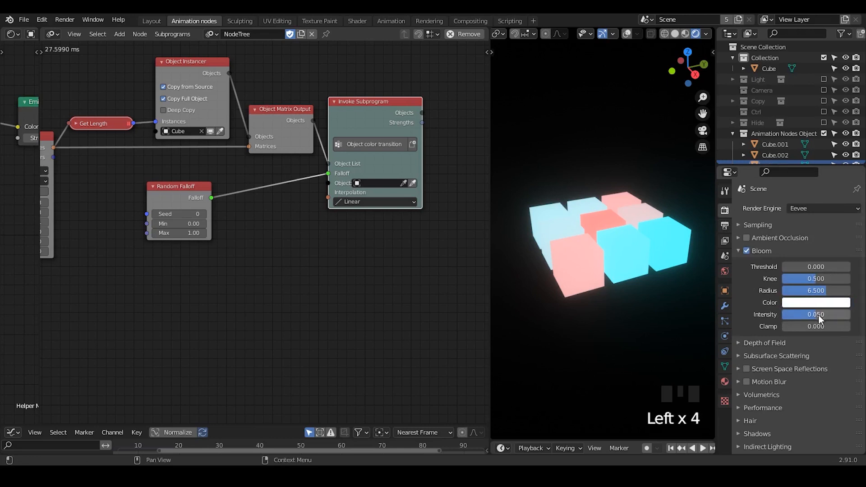
# Set bloom intensity to 0.1, scrub it higher to preview a stronger glow, and return to 0.100
pyautogui.write('0.1')
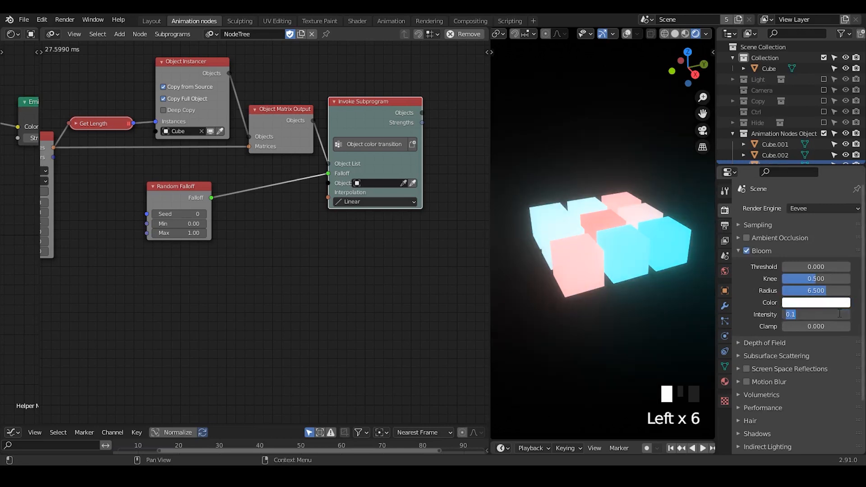
pyautogui.moveTo(806, 314); pyautogui.dragTo(828, 314)
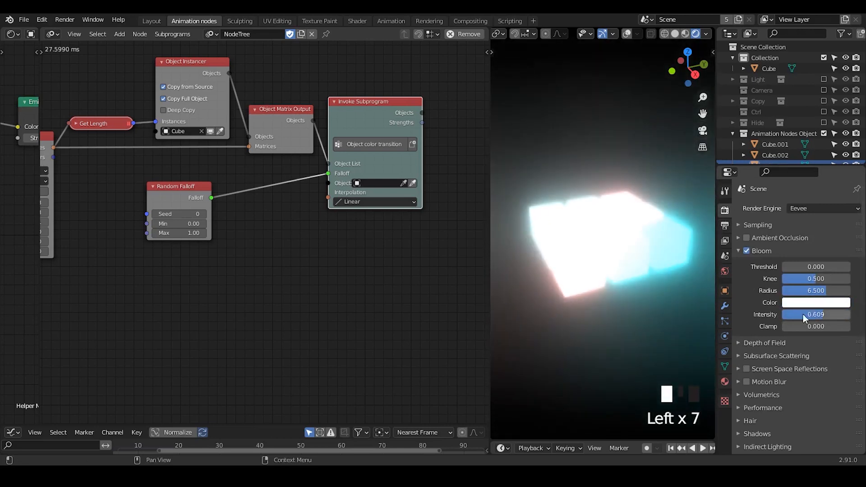
pyautogui.moveTo(818, 313); pyautogui.dragTo(792, 314)
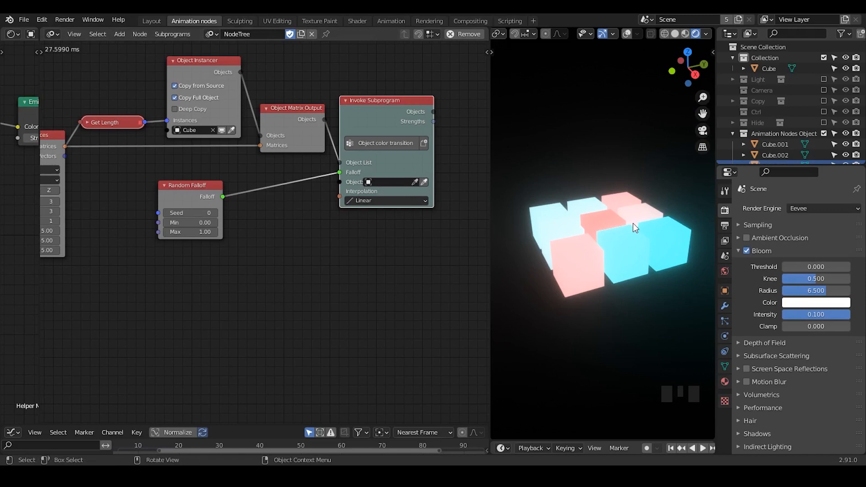
pyautogui.moveTo(559, 214)
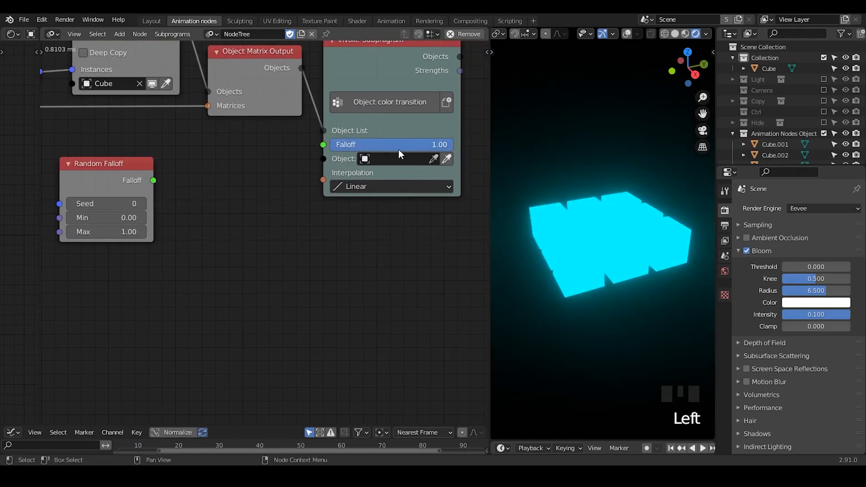
pyautogui.moveTo(425, 147)
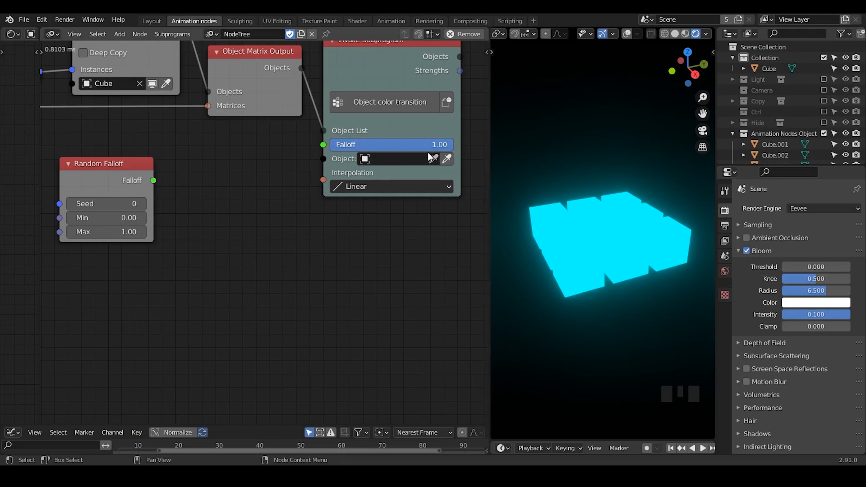
pyautogui.moveTo(573, 228)
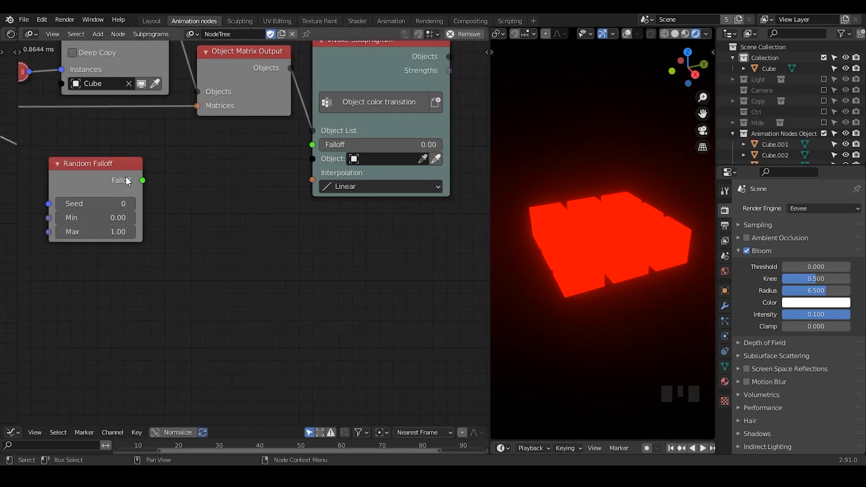
pyautogui.press('ctrl+a')
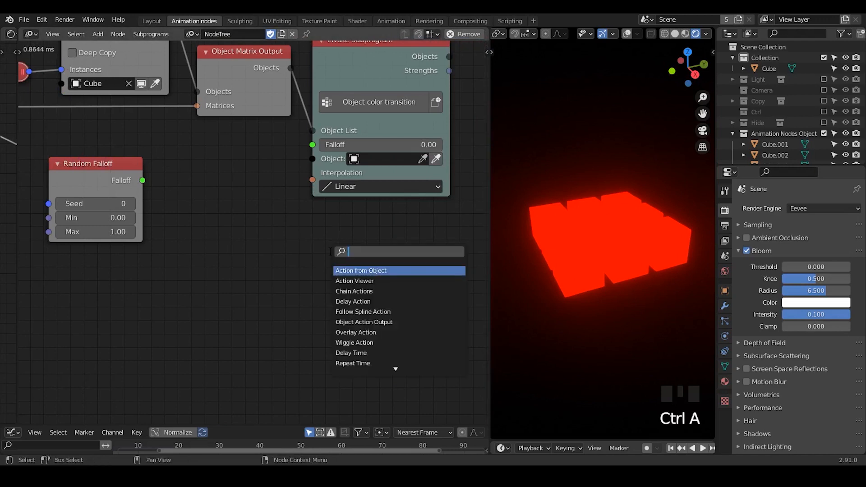
pyautogui.write('object contro')
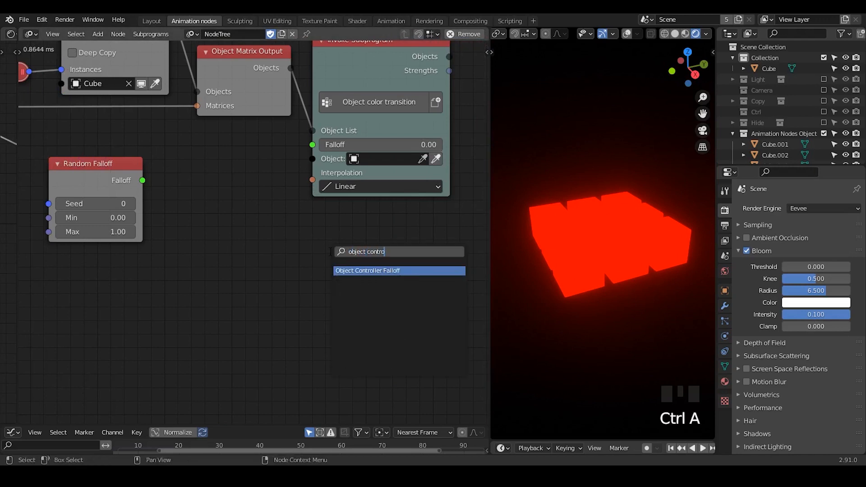
pyautogui.click(368, 271)
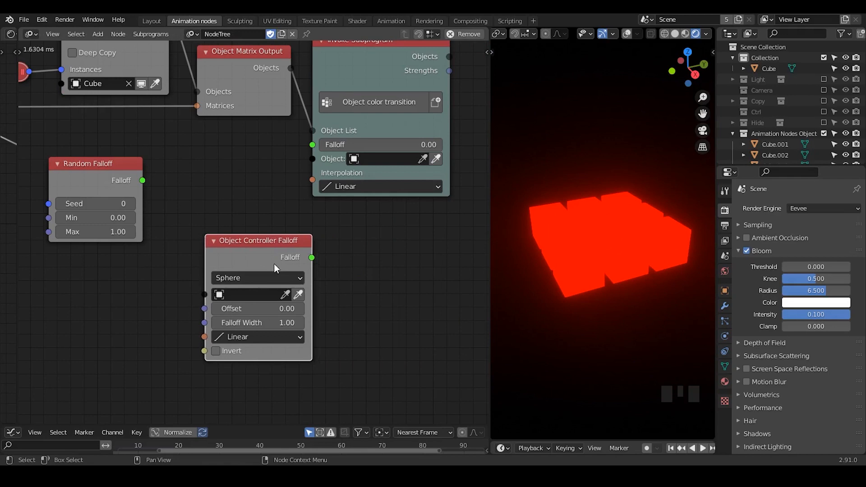
pyautogui.moveTo(313, 262)
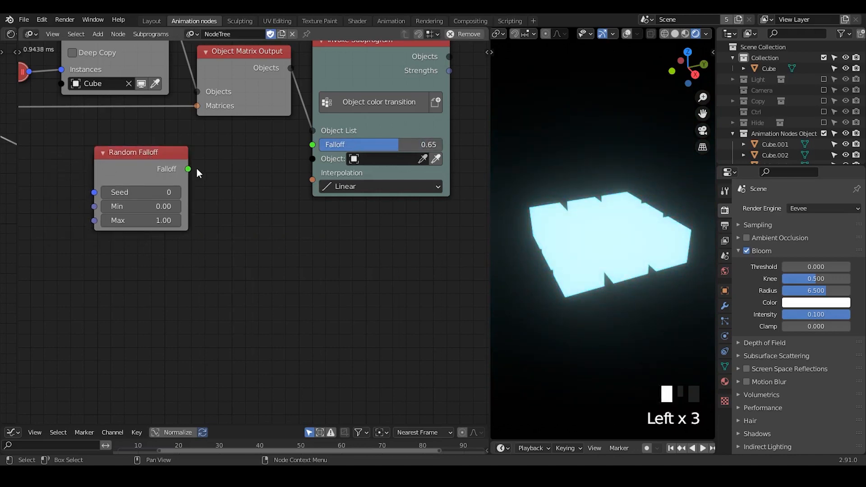
# Feed Random Falloff into the color subprogram and raise its seed to 12 for a pink-cyan mix
pyautogui.moveTo(188, 169); pyautogui.dragTo(255, 171)
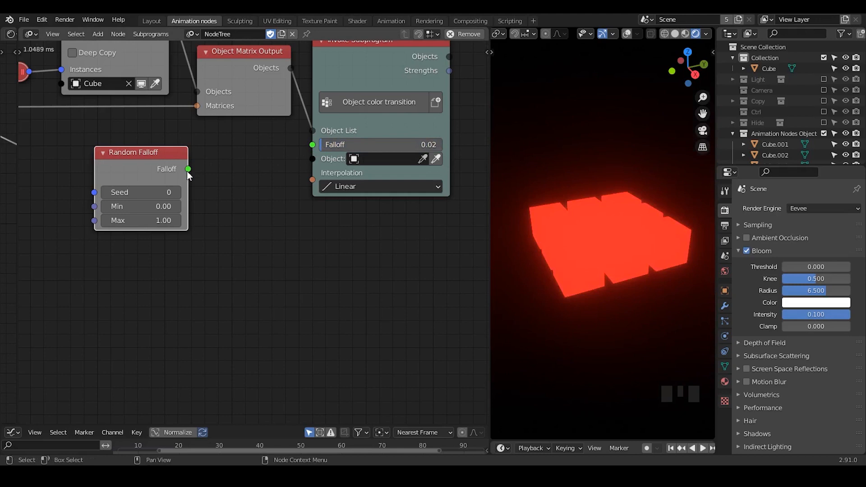
pyautogui.moveTo(189, 168); pyautogui.dragTo(312, 144)
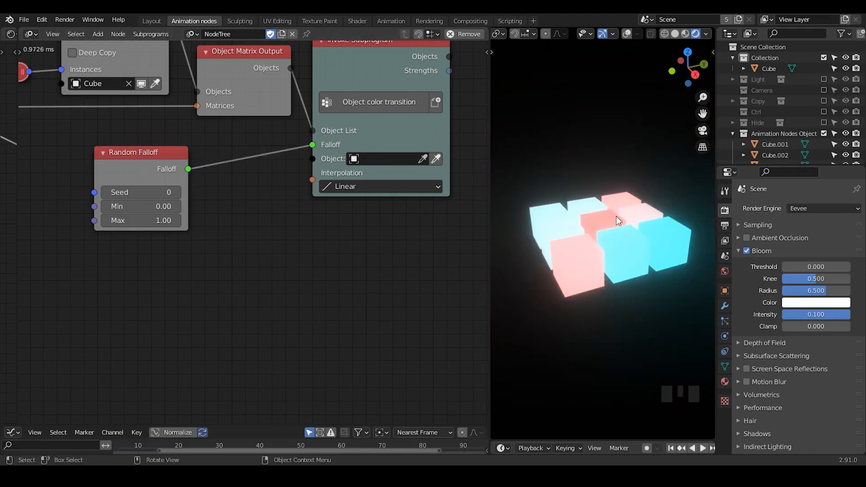
pyautogui.click(175, 192)
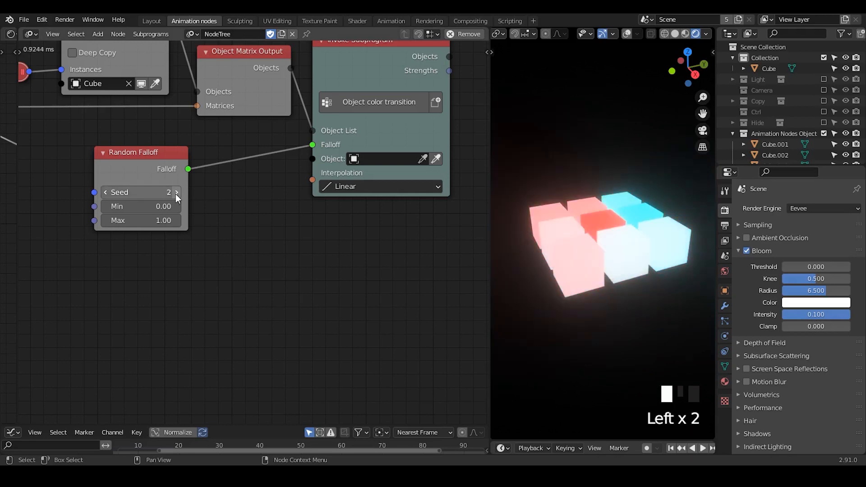
pyautogui.click(176, 192)
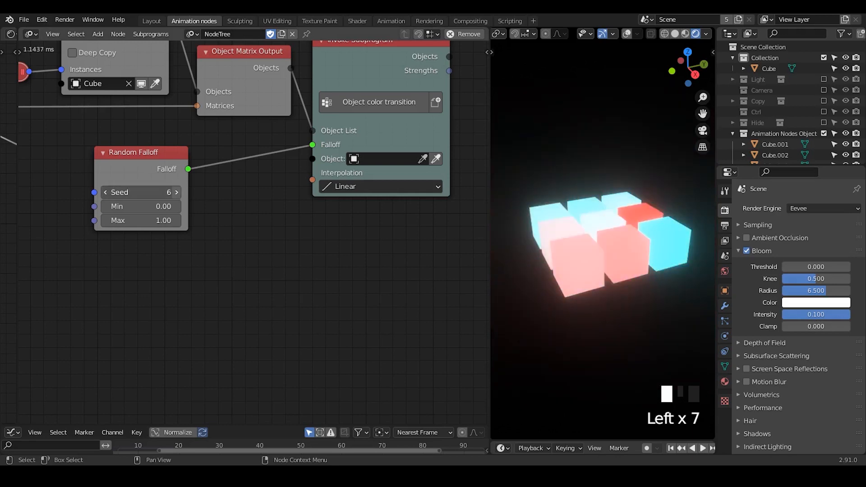
pyautogui.click(176, 192)
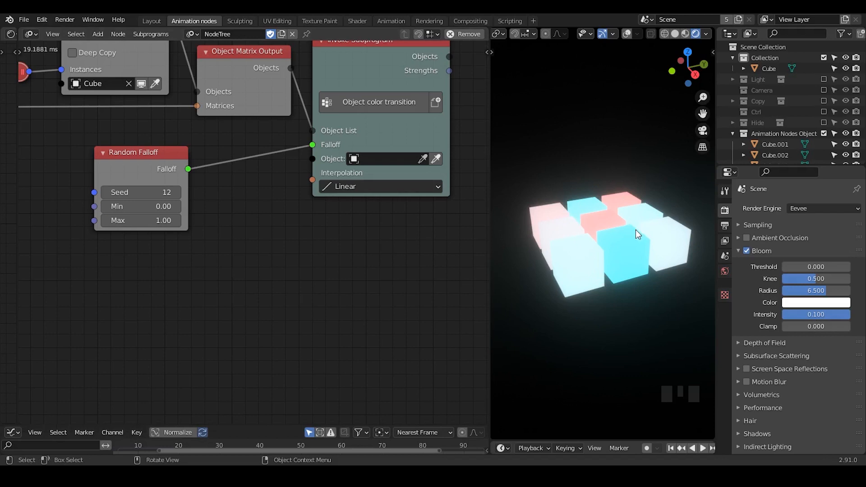
pyautogui.moveTo(635, 235)
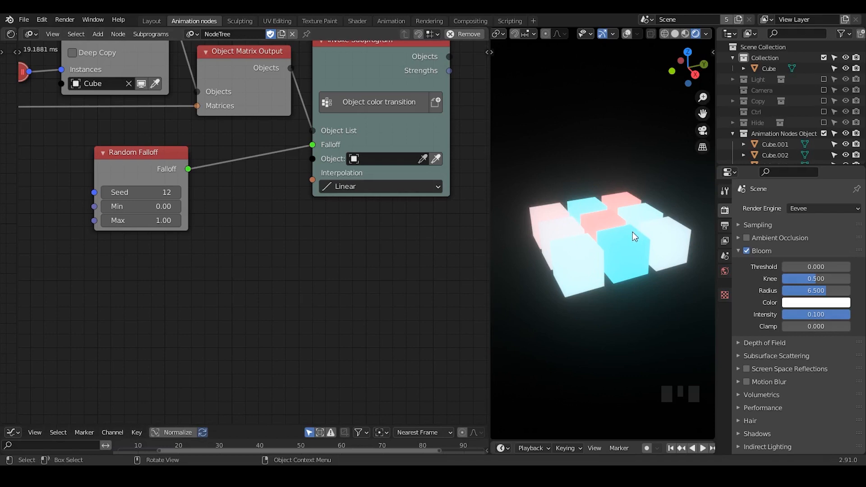
# Give Random Falloff seed 16, test a lower maximum, and raise the minimum to 0.54 so cubes glow cyan
pyautogui.click(177, 191)
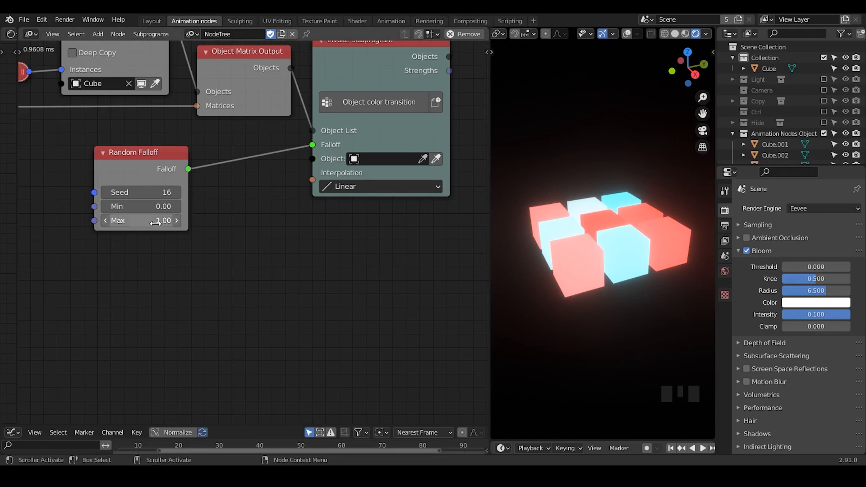
pyautogui.moveTo(160, 220); pyautogui.dragTo(141, 220)
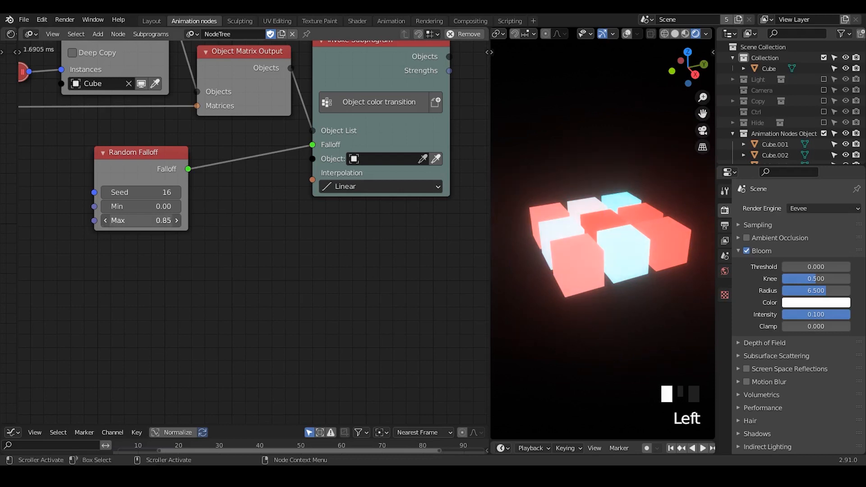
pyautogui.moveTo(154, 220); pyautogui.dragTo(138, 220)
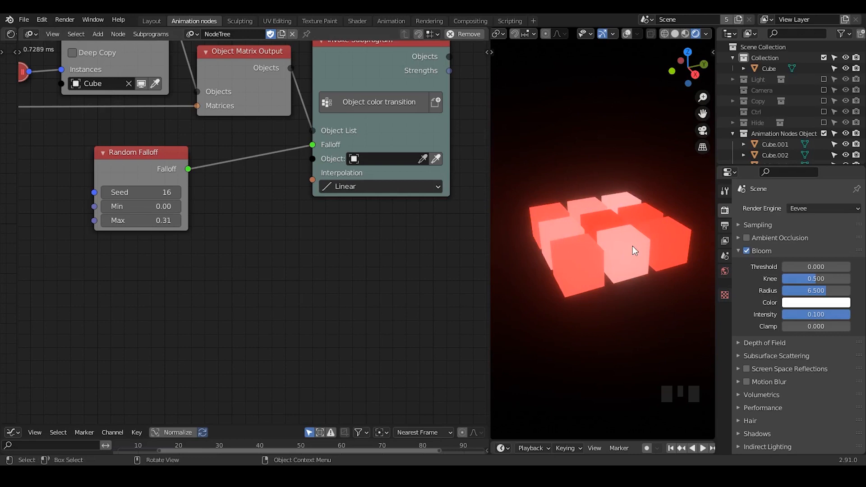
pyautogui.moveTo(628, 237)
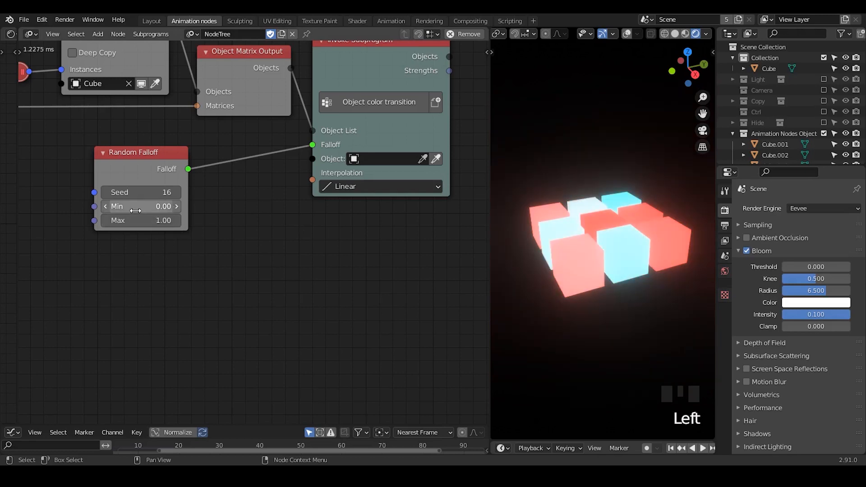
pyautogui.moveTo(110, 206); pyautogui.dragTo(149, 206)
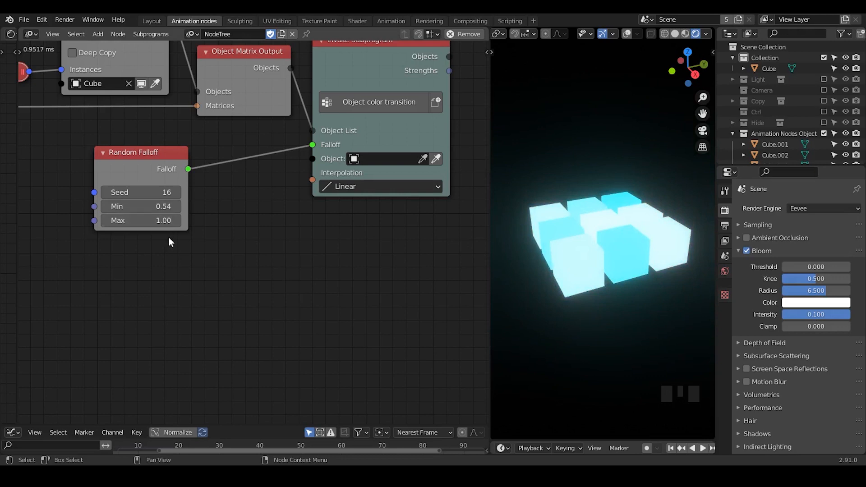
pyautogui.moveTo(296, 246)
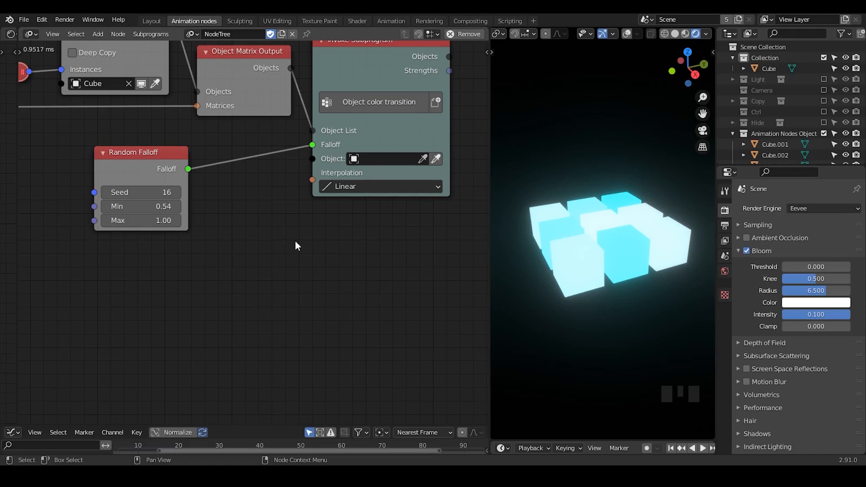
pyautogui.moveTo(271, 232)
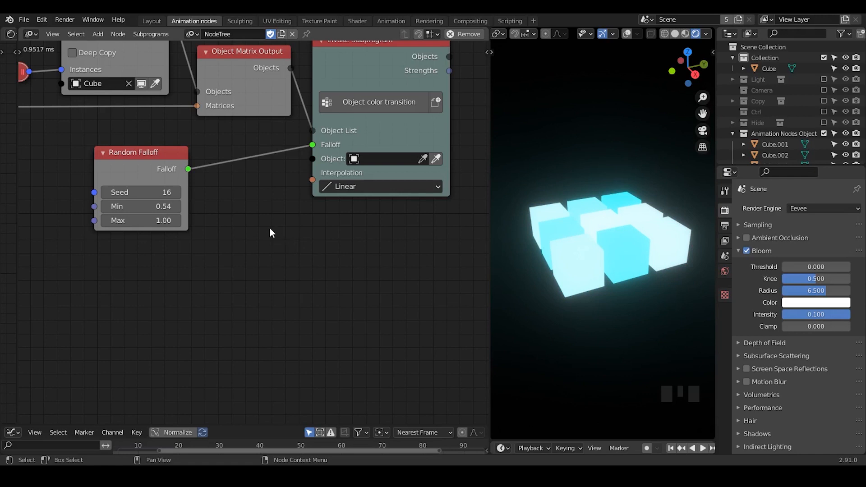
# Sketch two columns of handwritten annotation letters in the node editor's empty space
pyautogui.press('d')
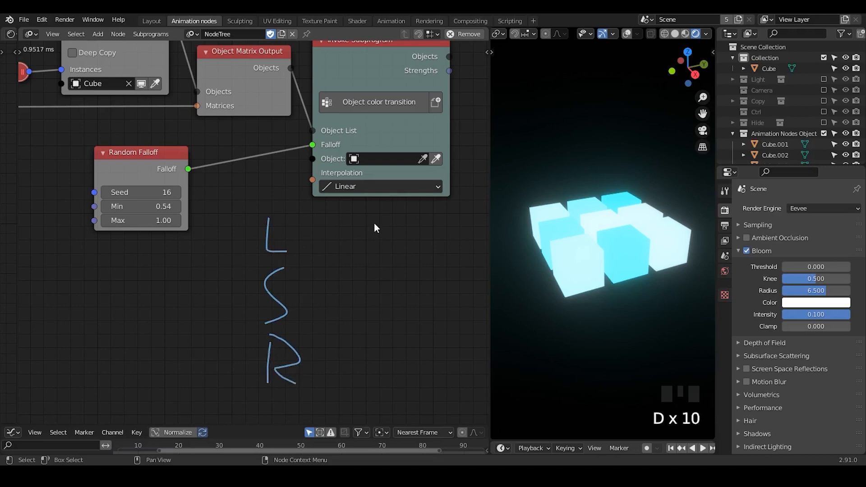
pyautogui.moveTo(392, 221); pyautogui.dragTo(365, 252)
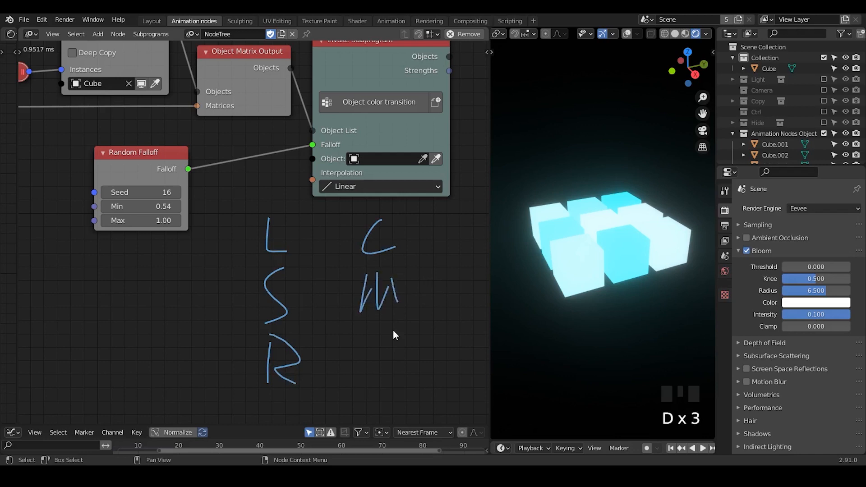
pyautogui.moveTo(387, 333); pyautogui.dragTo(400, 375)
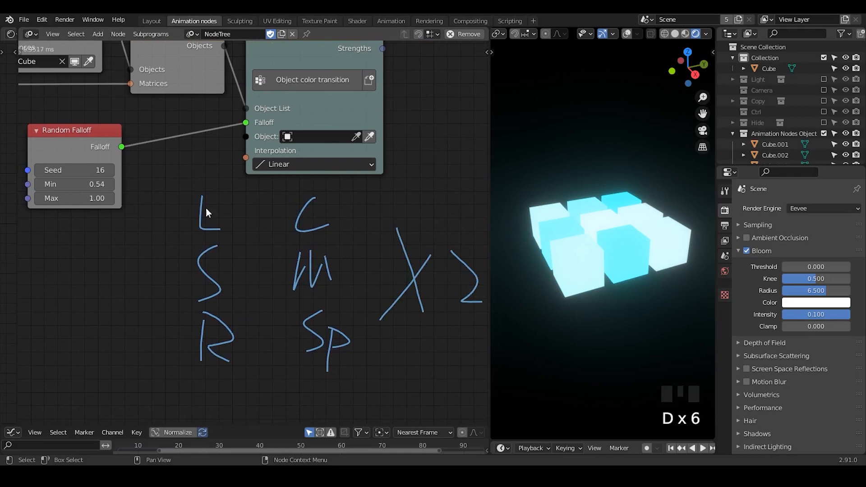
pyautogui.moveTo(204, 239)
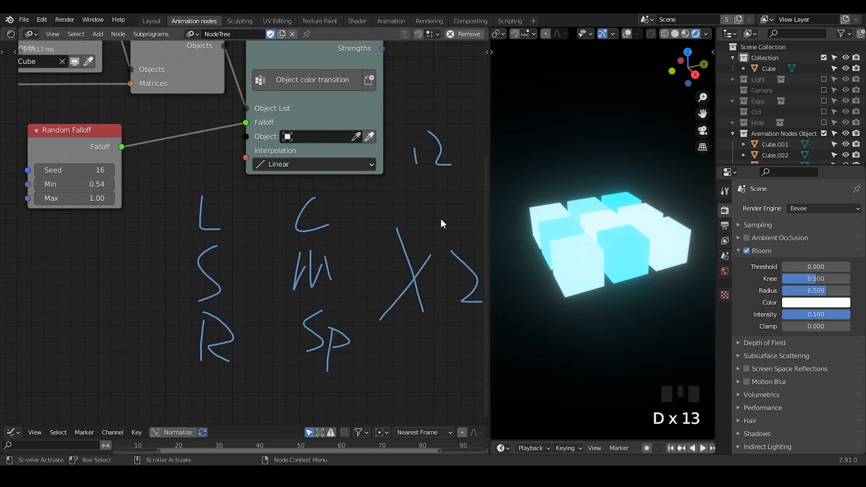
pyautogui.moveTo(410, 221)
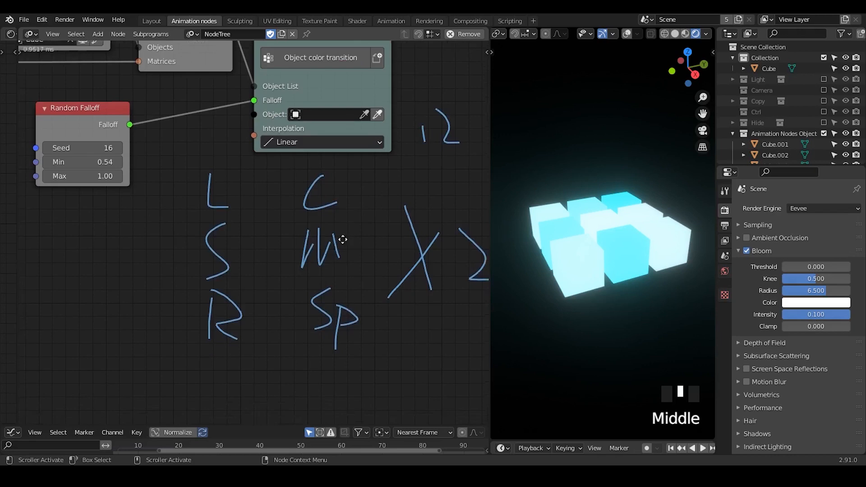
# Add the min-max list and min-max loop subprograms via a 'min-ma' node search
pyautogui.write('min-max list')
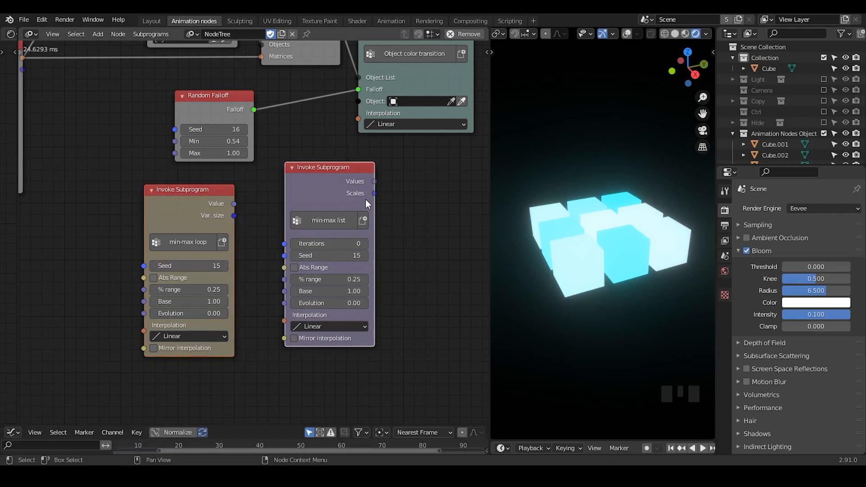
pyautogui.moveTo(646, 82)
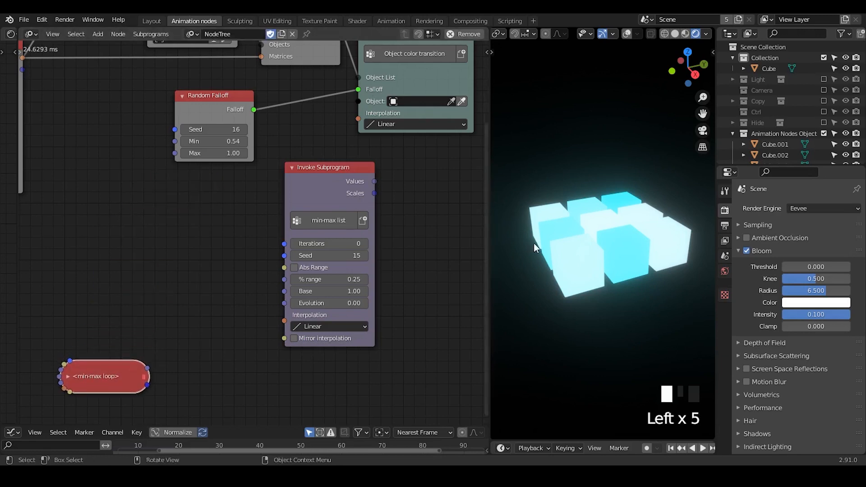
pyautogui.moveTo(591, 202)
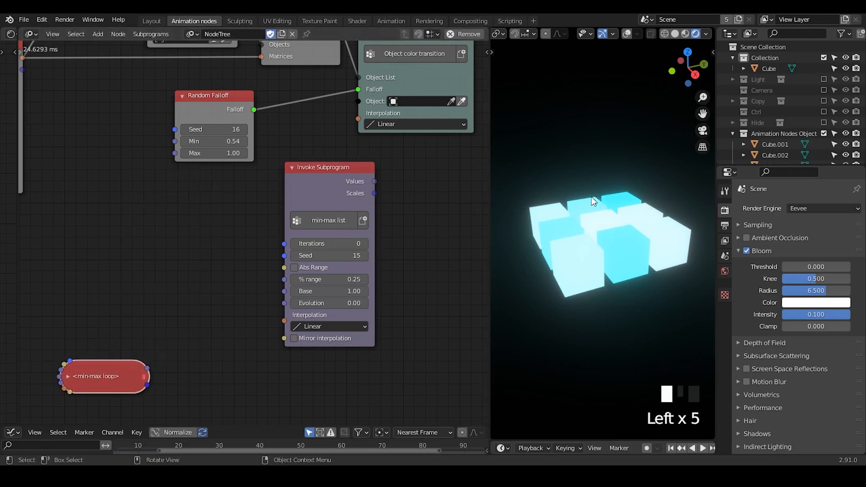
# Drive a Custom Falloff from the min-max list values, with object count as iterations, into the color subprogram
pyautogui.click(209, 96)
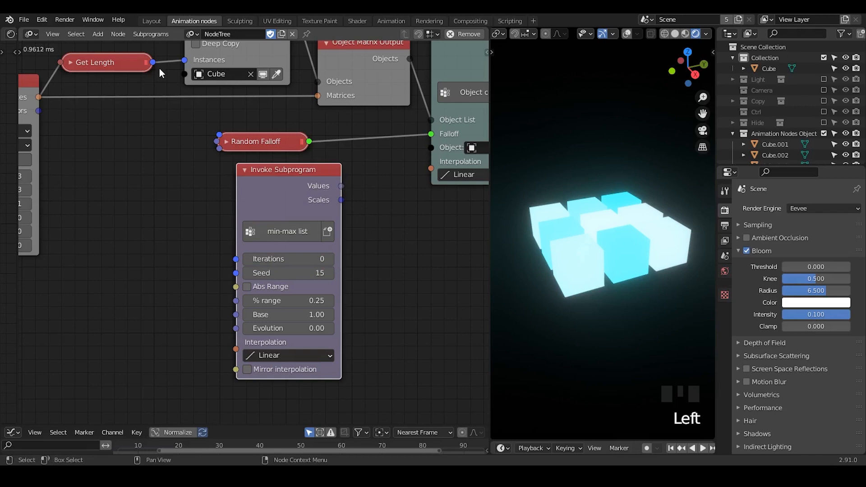
pyautogui.moveTo(154, 62); pyautogui.dragTo(224, 249)
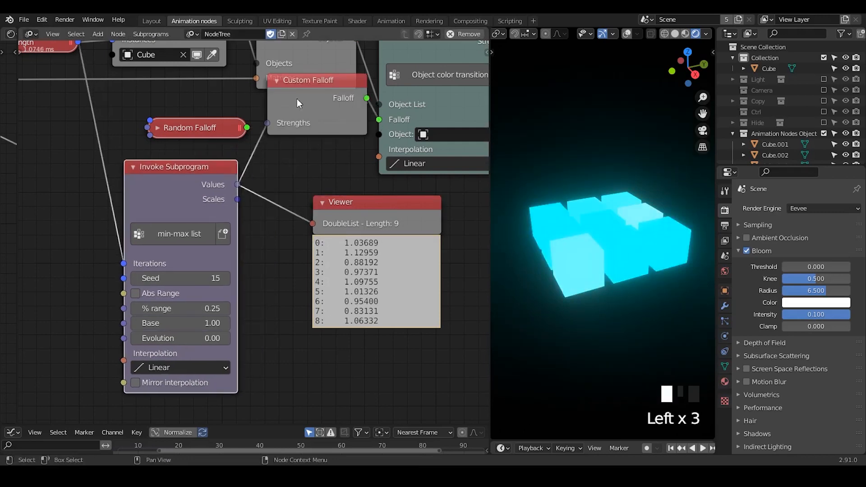
pyautogui.moveTo(308, 79); pyautogui.dragTo(311, 127)
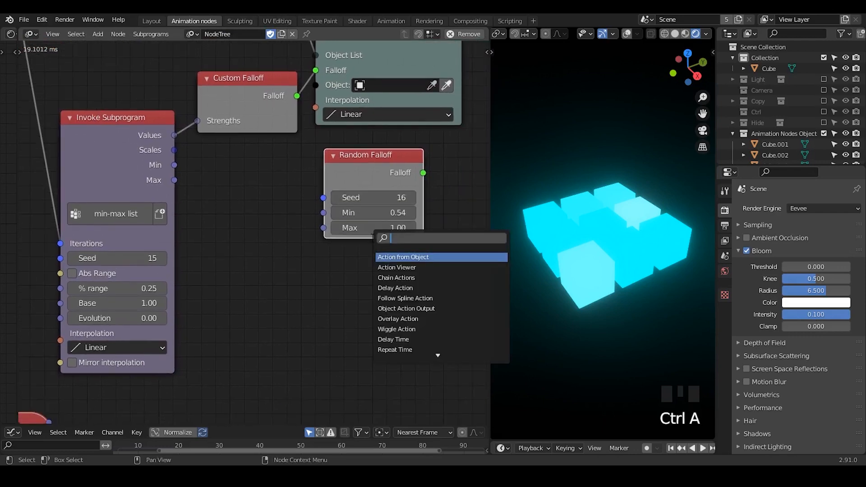
# Try Random Number and Number Wiggle nodes, then delete them with the unused Random Falloff
pyautogui.write('random numb')
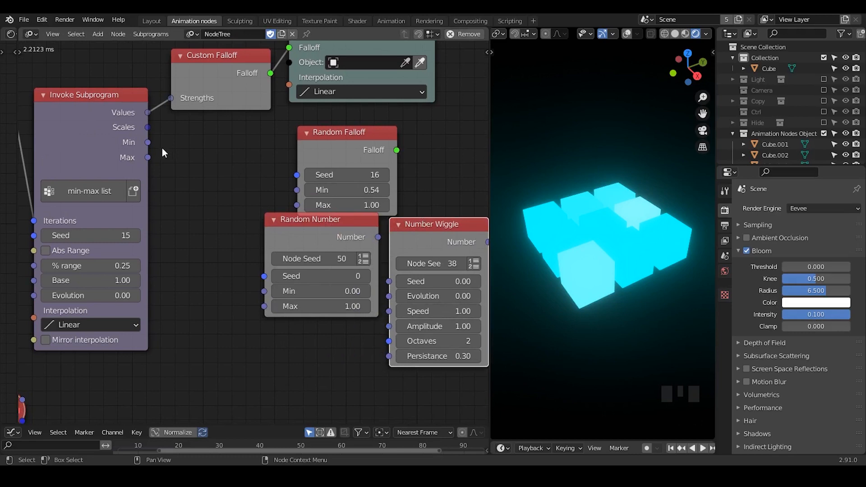
pyautogui.doubleClick(217, 171)
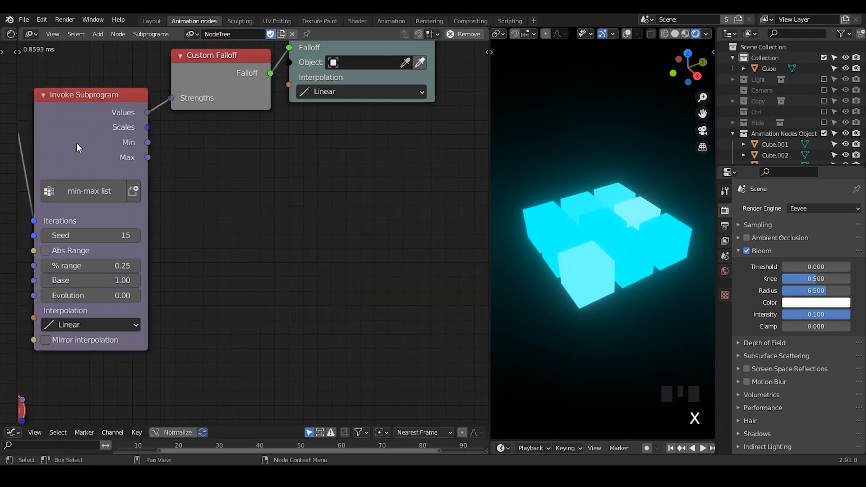
# Run min-max list with Base 1.00 and % range 0.25, giving viewer Min 0.75 and Max 1.25
pyautogui.click(90, 190)
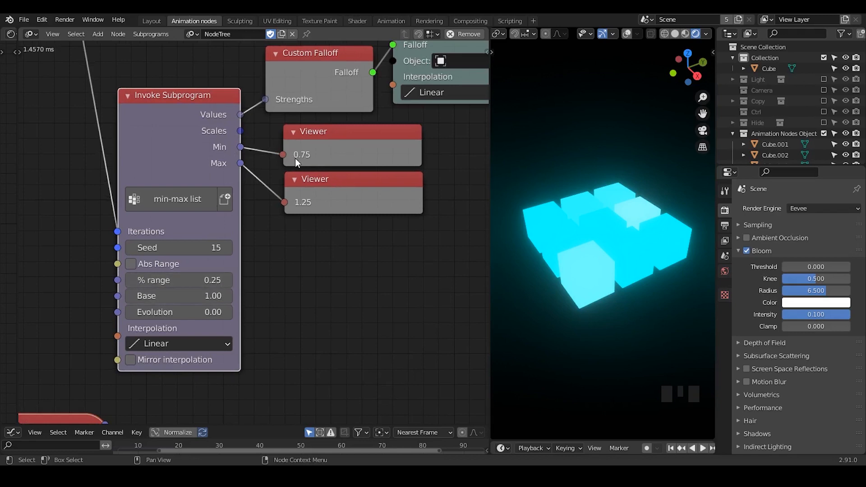
pyautogui.moveTo(333, 219)
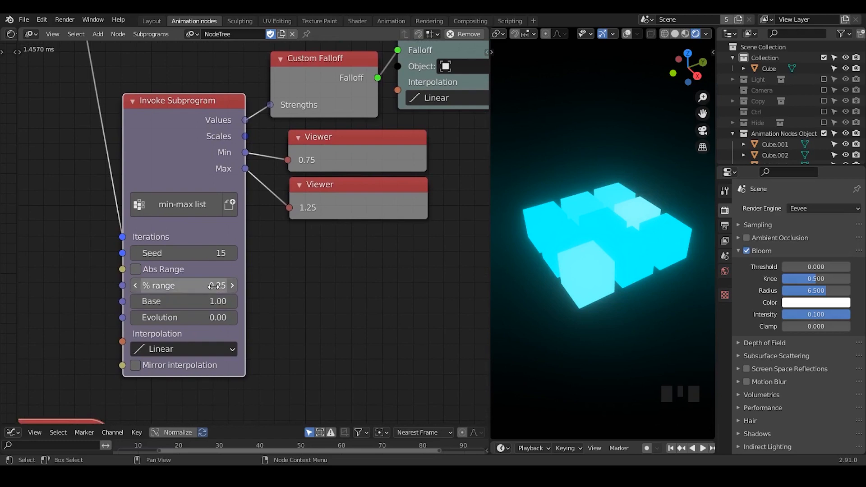
pyautogui.moveTo(213, 301)
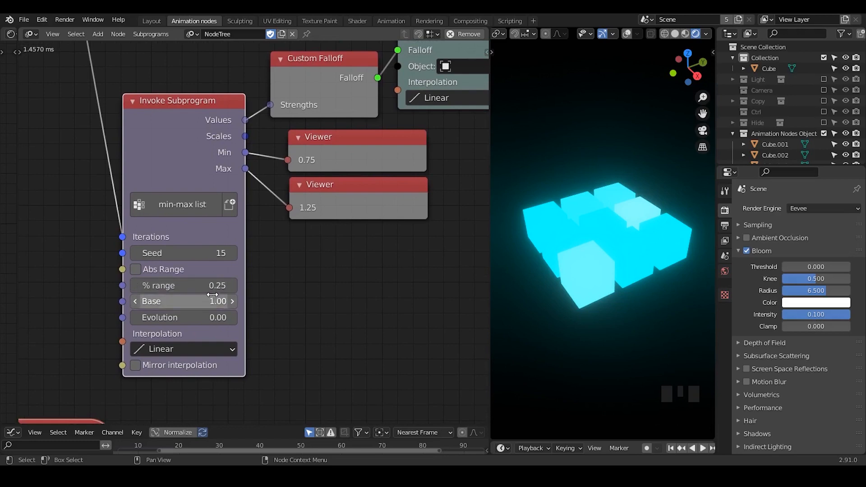
pyautogui.moveTo(292, 254)
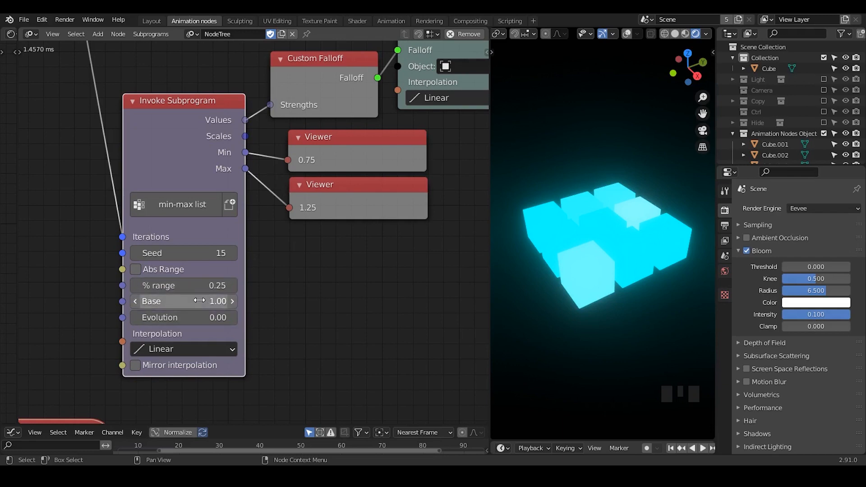
pyautogui.moveTo(198, 302)
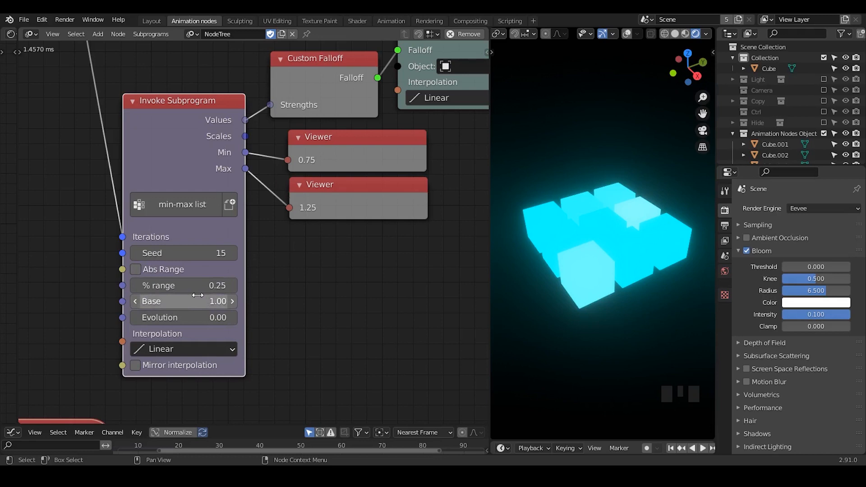
pyautogui.moveTo(176, 278)
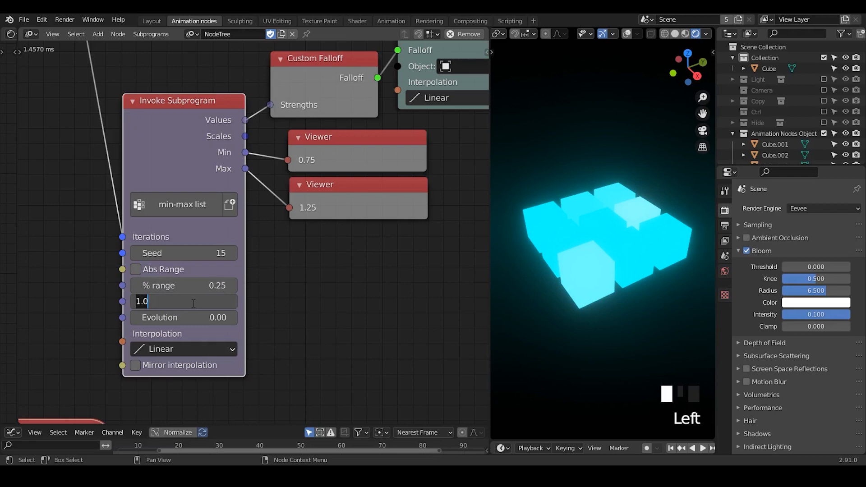
# Lower Base to 0.20 so the viewers read Min 0.15 and Max 0.25 and cubes glow pink-red
pyautogui.write('0.2')
pyautogui.press('Return')
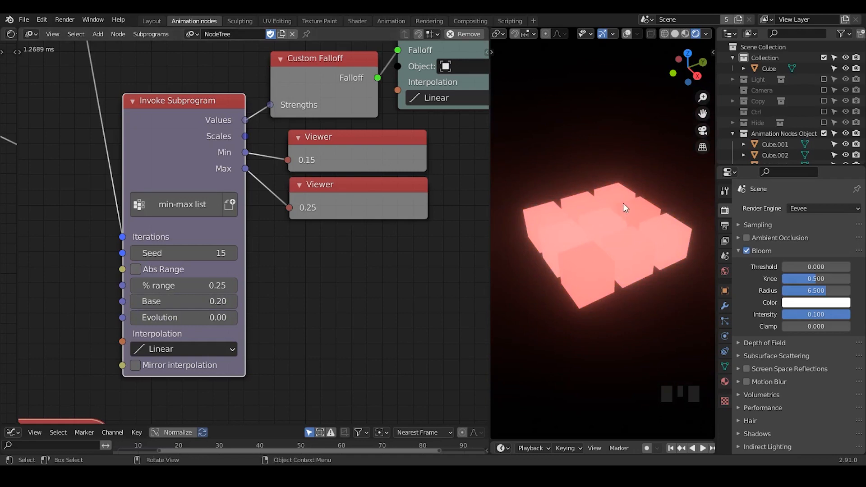
pyautogui.moveTo(694, 195)
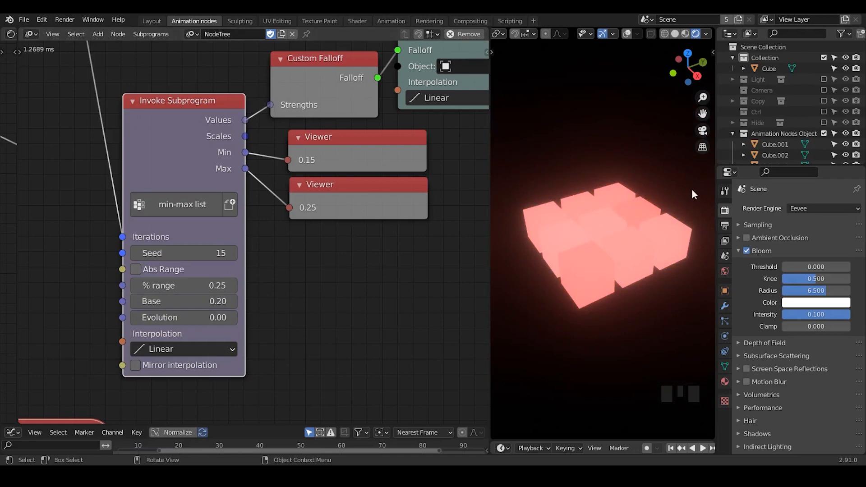
pyautogui.moveTo(183, 253)
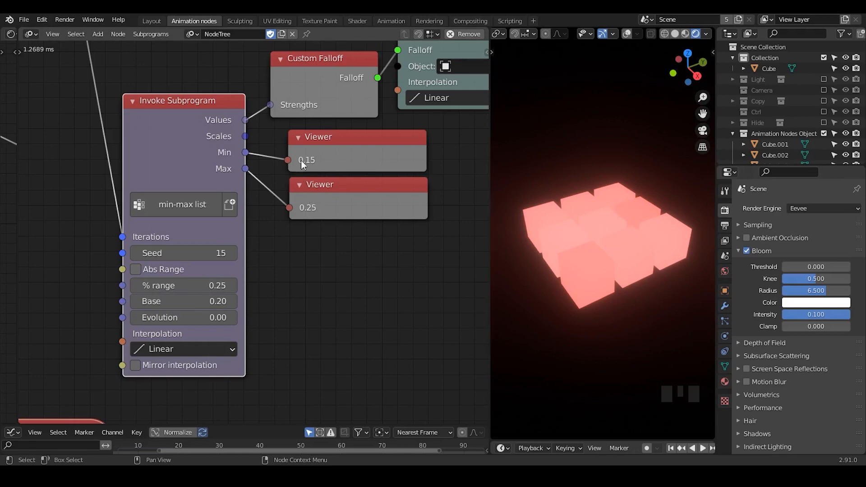
pyautogui.moveTo(314, 187)
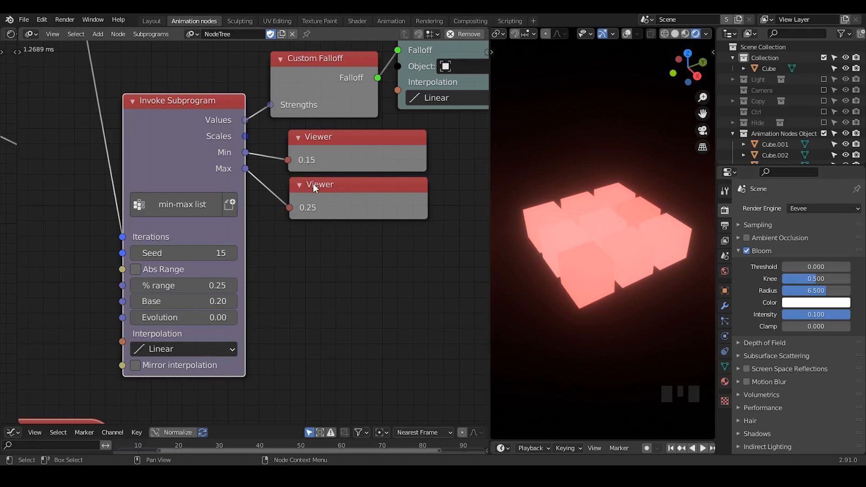
pyautogui.moveTo(311, 218)
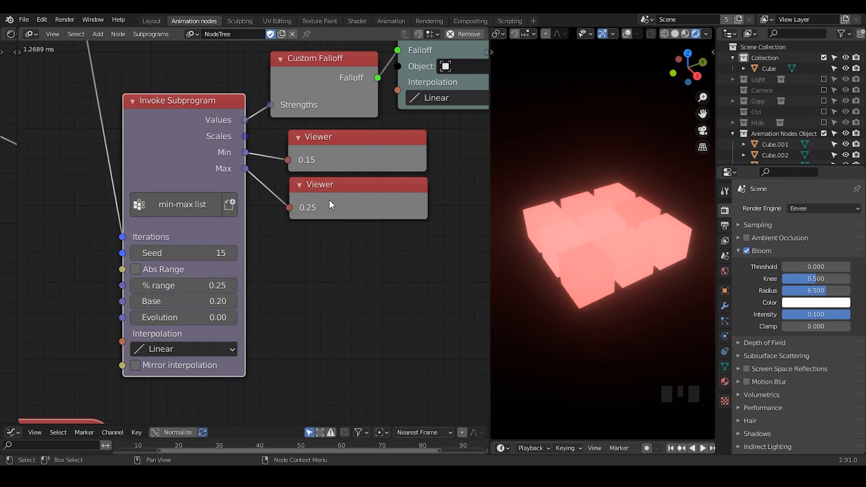
pyautogui.click(339, 187)
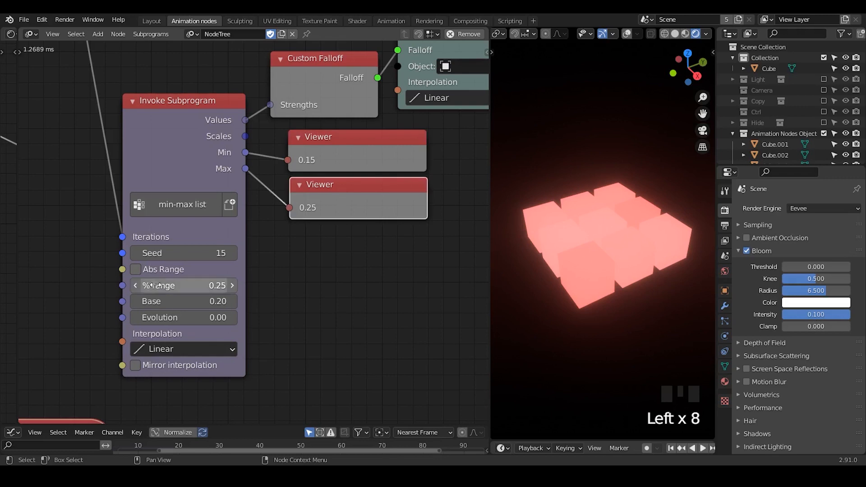
# Try the Abs Range option on and off, watching the Min and Max values
pyautogui.click(134, 273)
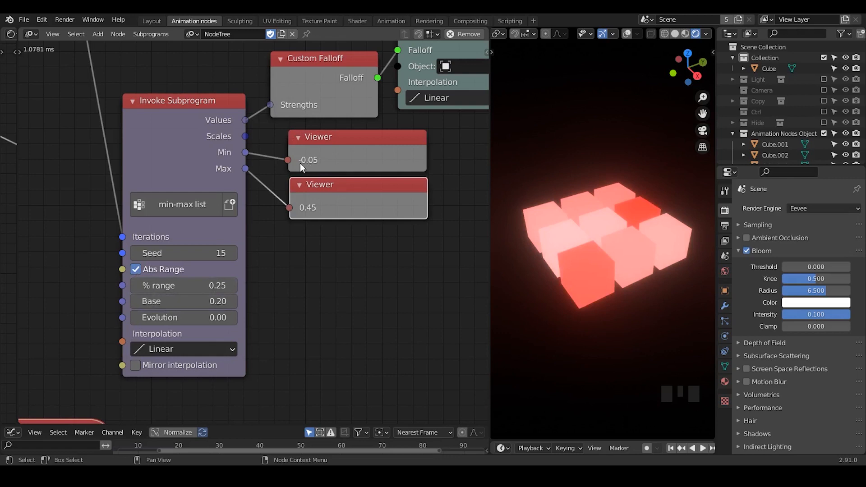
pyautogui.moveTo(326, 216)
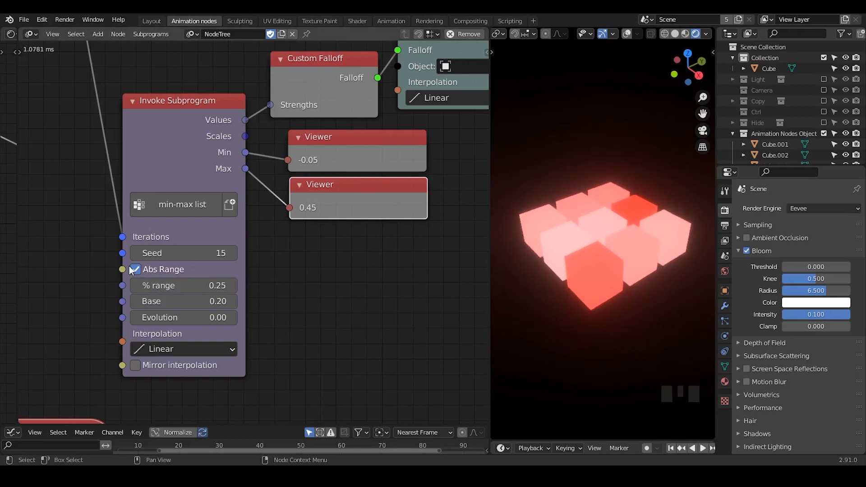
pyautogui.click(135, 269)
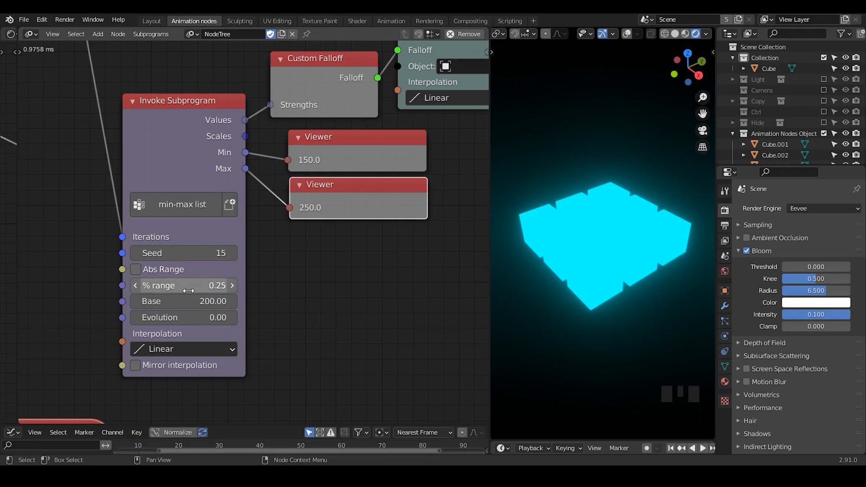
pyautogui.click(135, 269)
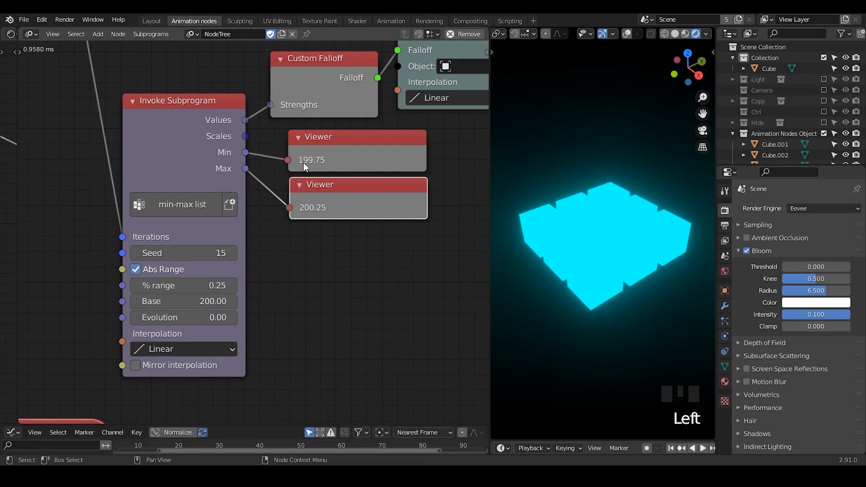
pyautogui.moveTo(184, 285)
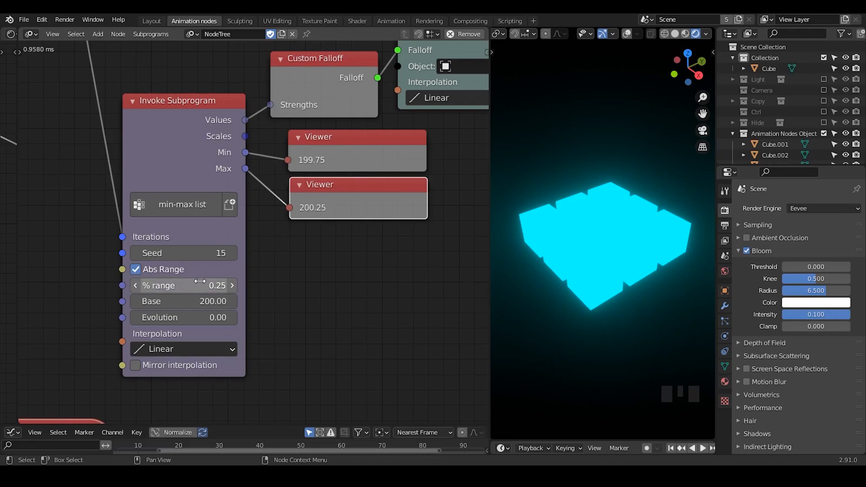
# Set % range 10 and Base 200, then turn Abs Range off giving Min 75, Max 125
pyautogui.doubleClick(182, 285)
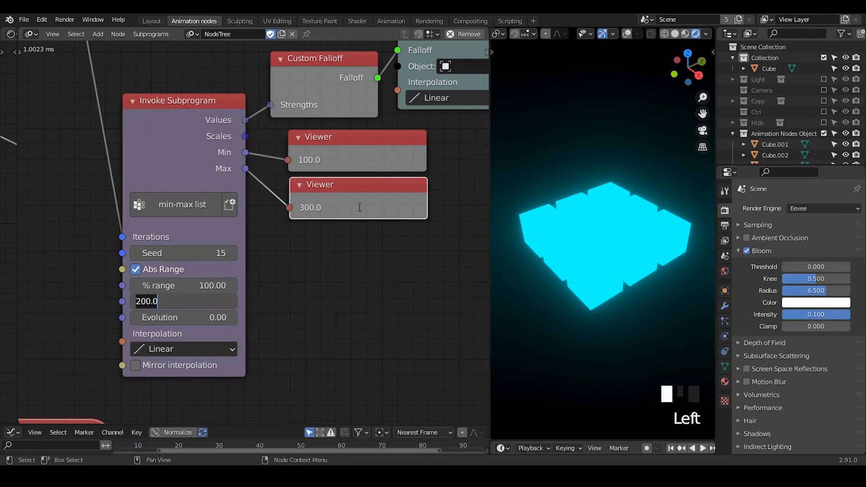
pyautogui.write('10')
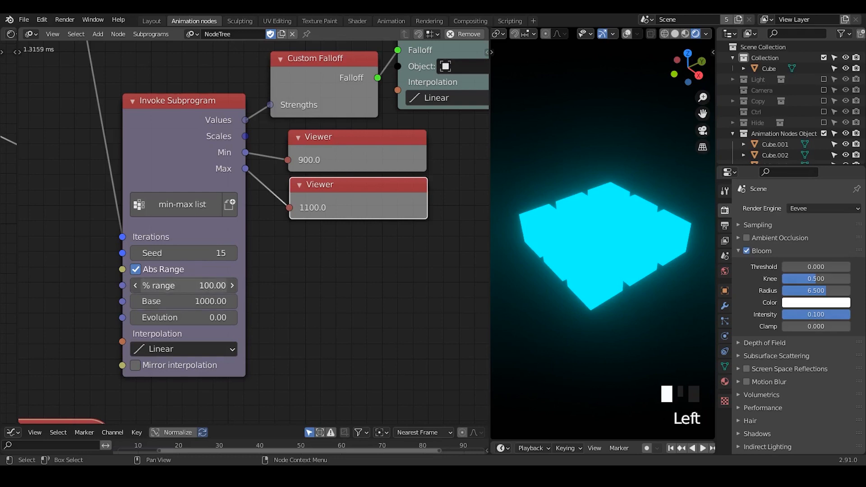
pyautogui.write('200')
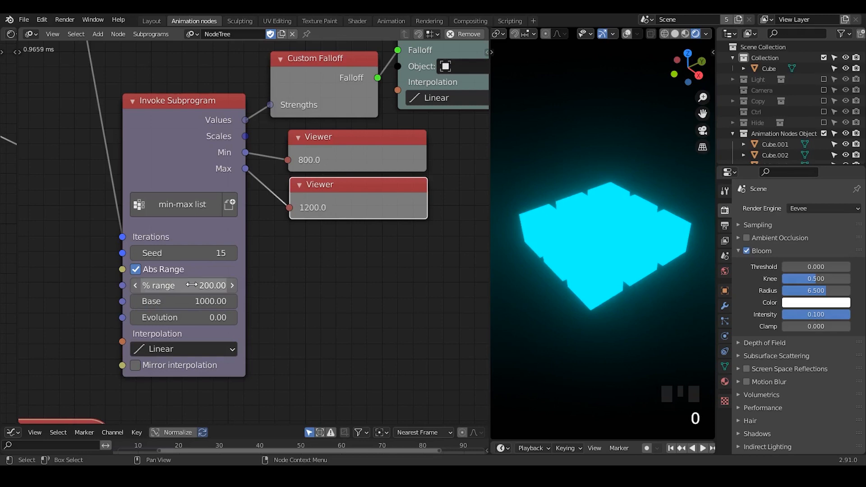
pyautogui.moveTo(166, 260)
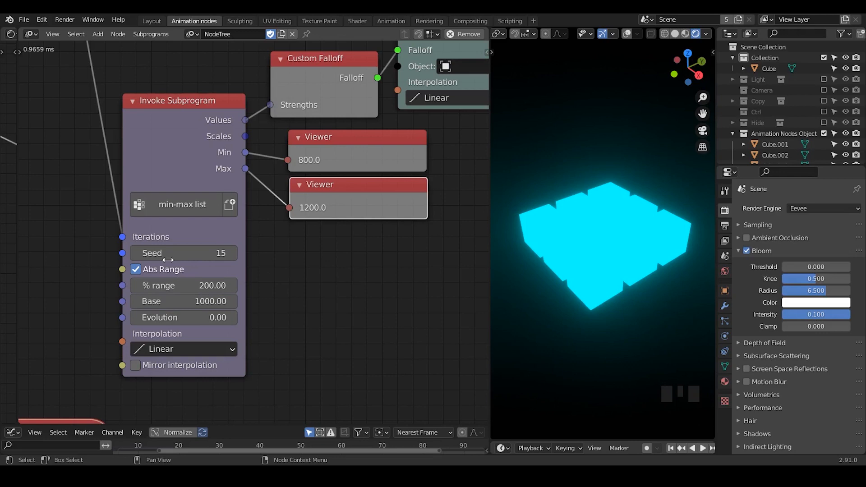
pyautogui.moveTo(169, 271)
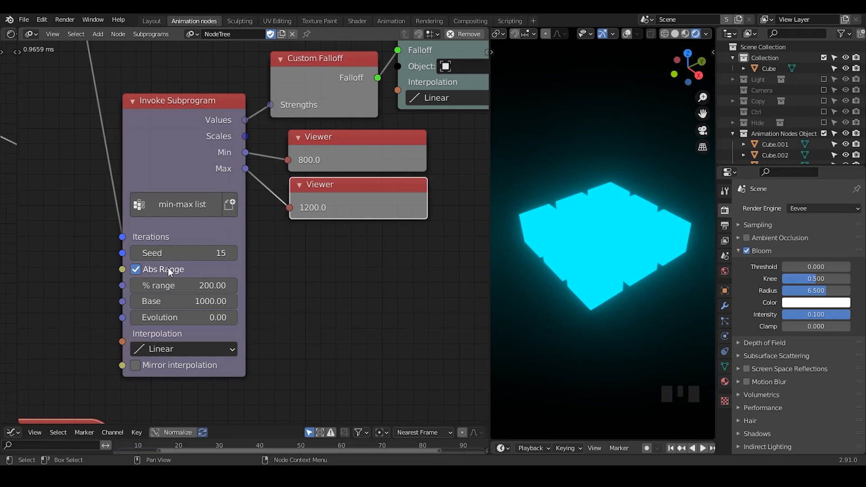
pyautogui.click(135, 270)
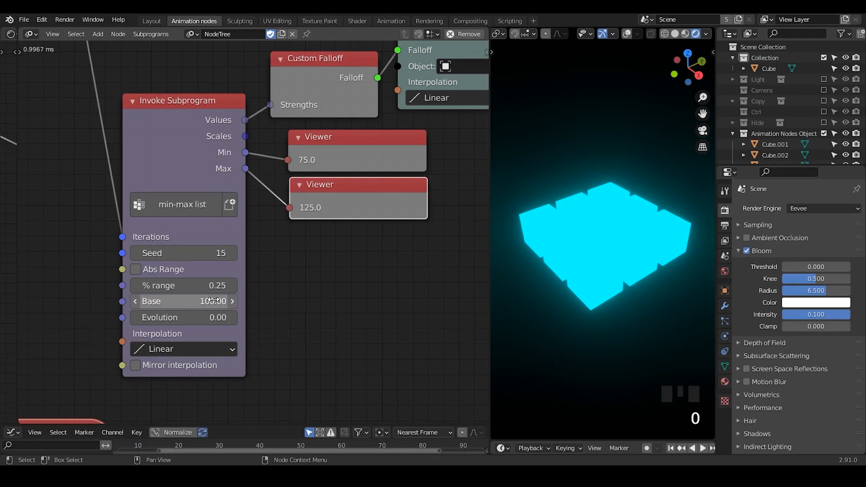
# Set % range to 1.00 and Base to 5.0 so the viewers read Min 0 and Max 10
pyautogui.click(183, 301)
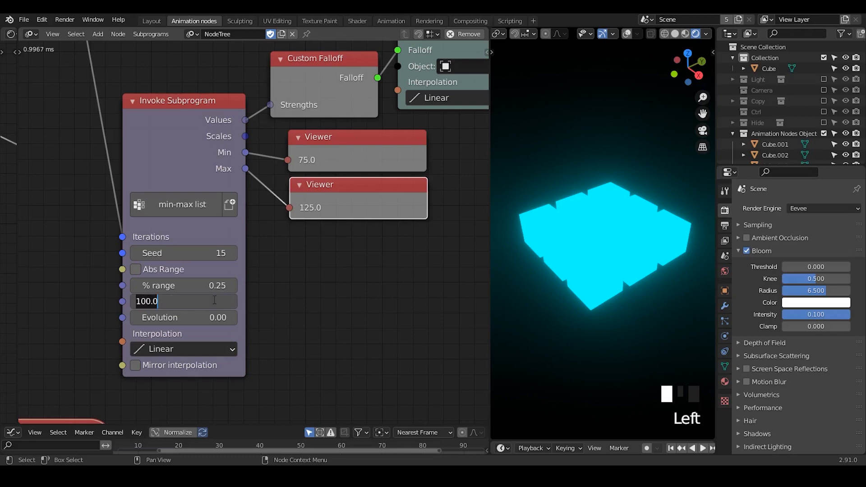
pyautogui.write('1')
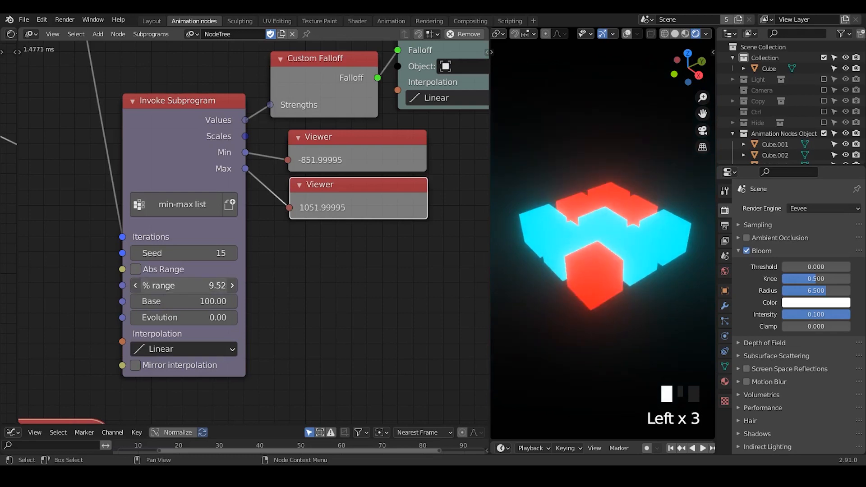
pyautogui.click(183, 286)
pyautogui.write('1')
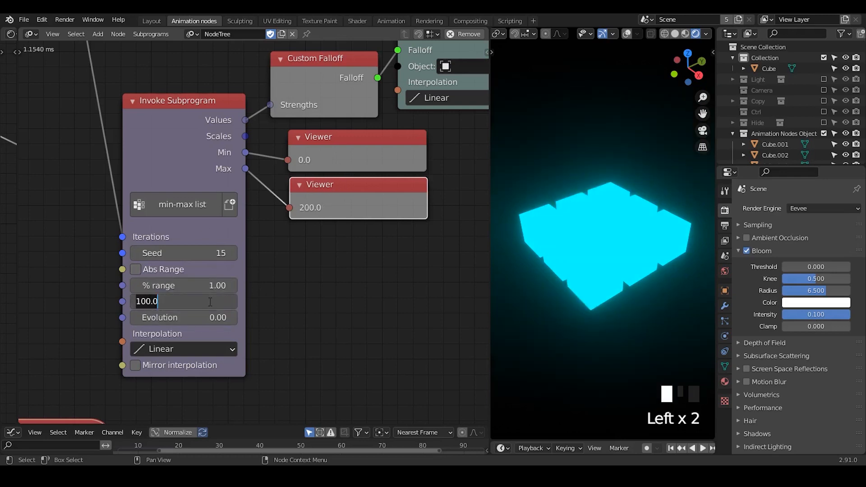
pyautogui.write('05')
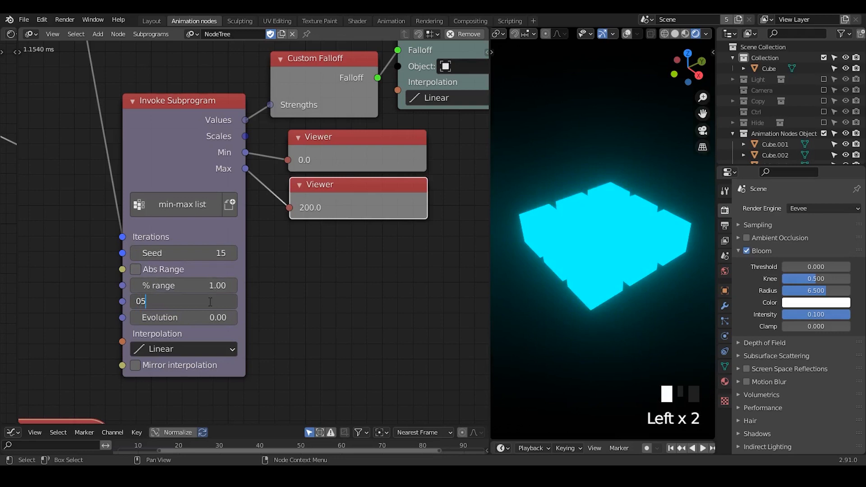
pyautogui.write('5.00')
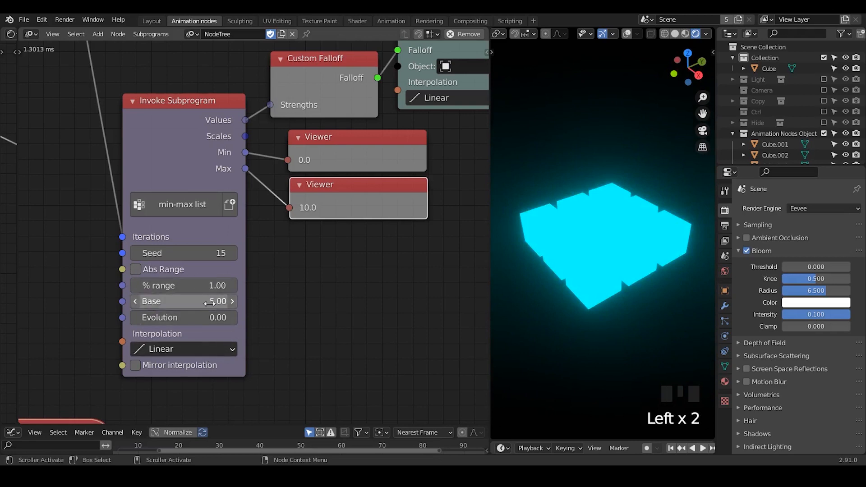
# Lower the Base to 0.50 so the viewers read Min 0 and Max 1
pyautogui.click(182, 301)
pyautogui.write('0.5')
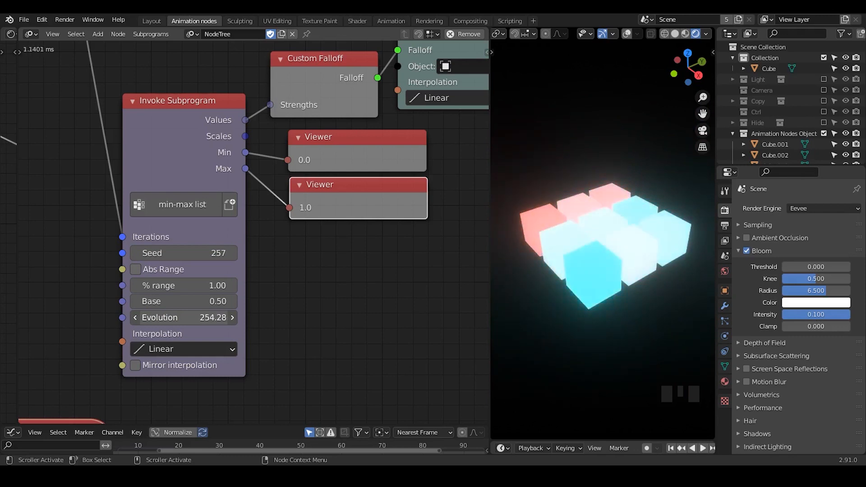
# Switch the min-max list subprogram's interpolation from Linear to Exponential
pyautogui.click(182, 348)
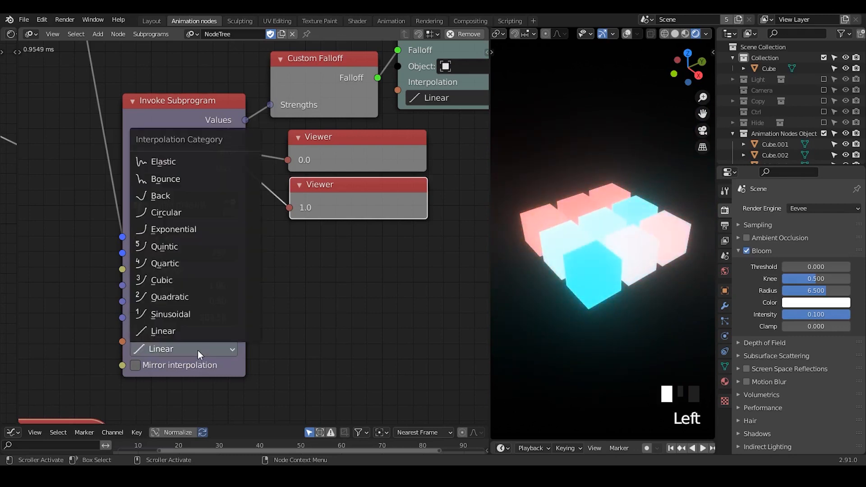
pyautogui.moveTo(195, 229)
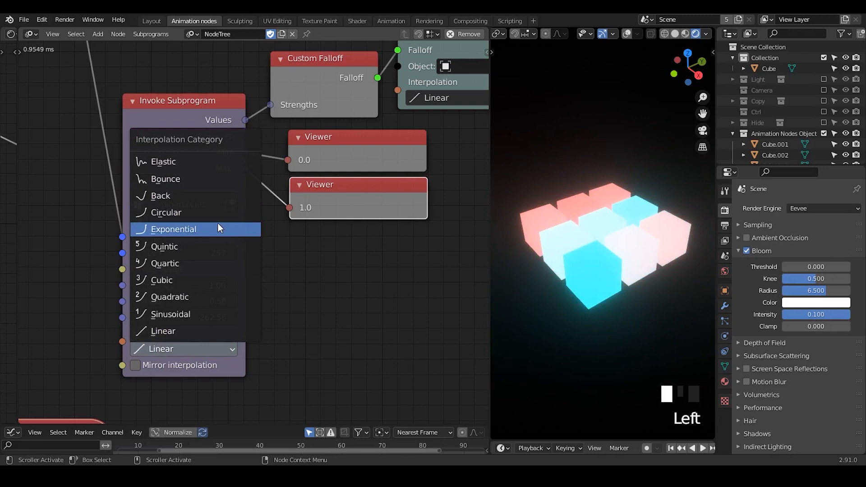
pyautogui.click(173, 229)
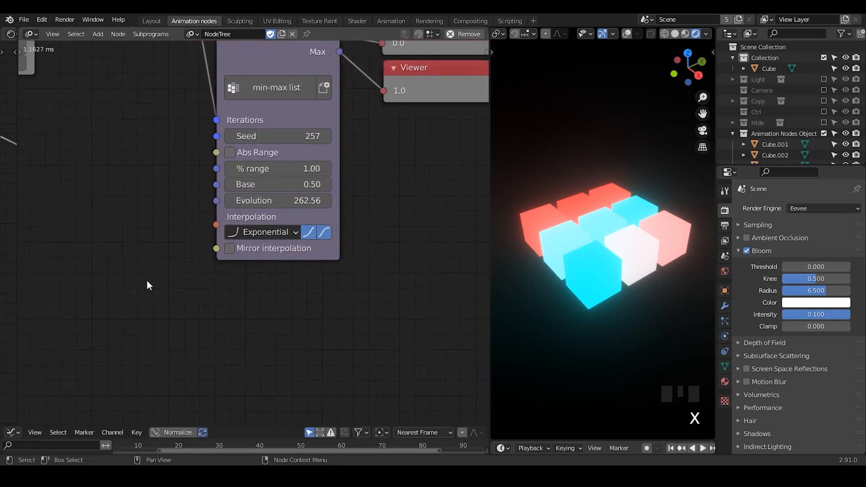
# Add an Interpolation Input node set to Exponential and feed it to an Interpolation Viewer
pyautogui.press('ctrl+a')
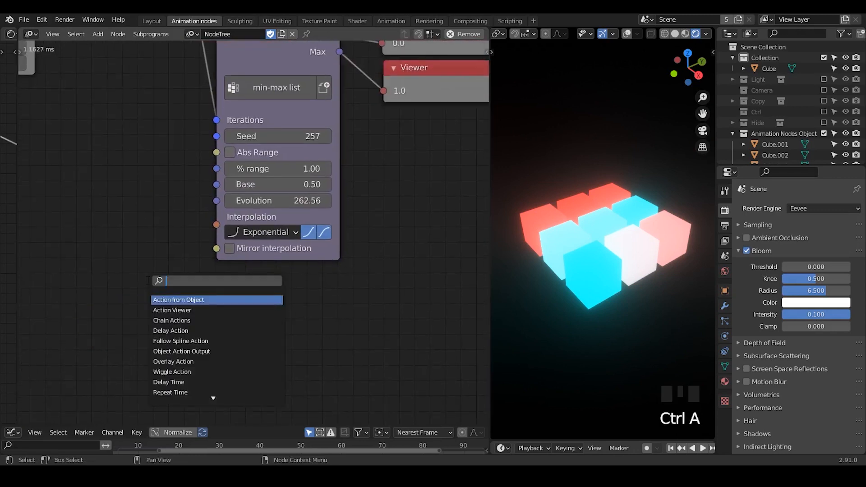
pyautogui.write('interpolation')
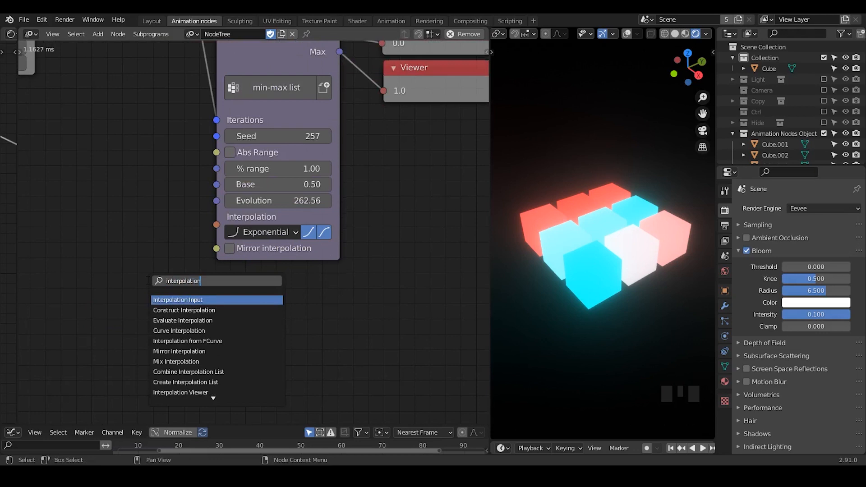
pyautogui.click(177, 300)
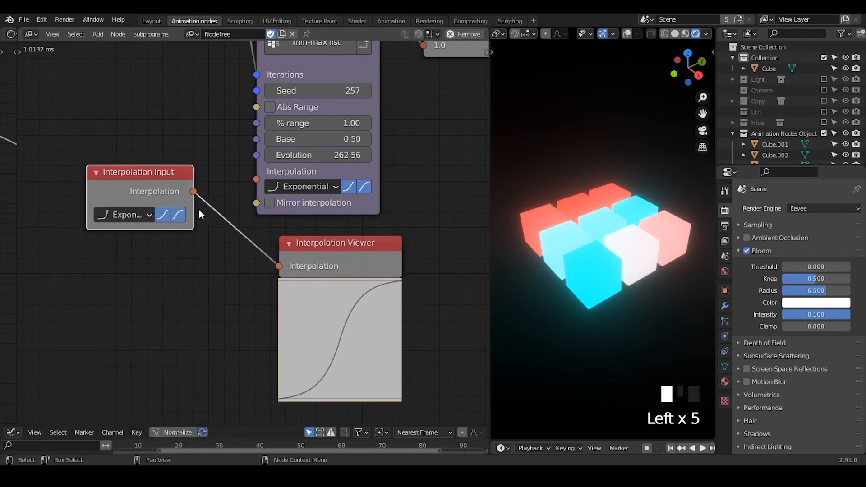
pyautogui.moveTo(193, 191); pyautogui.dragTo(257, 181)
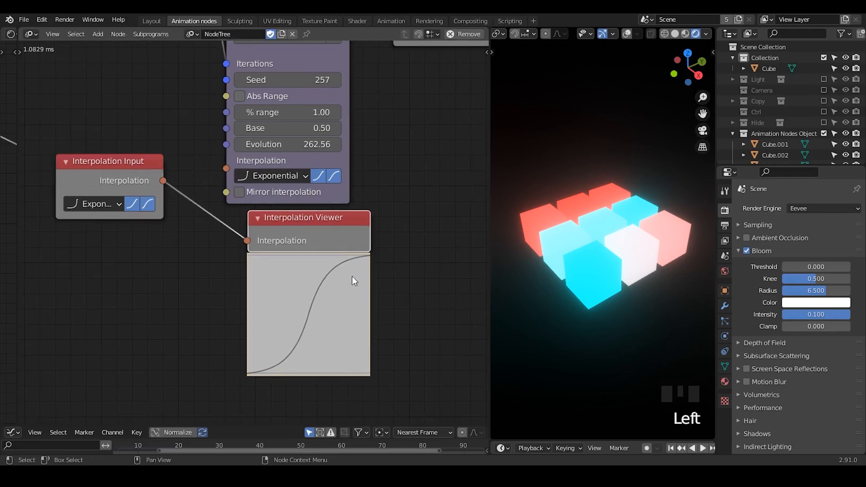
pyautogui.moveTo(249, 381)
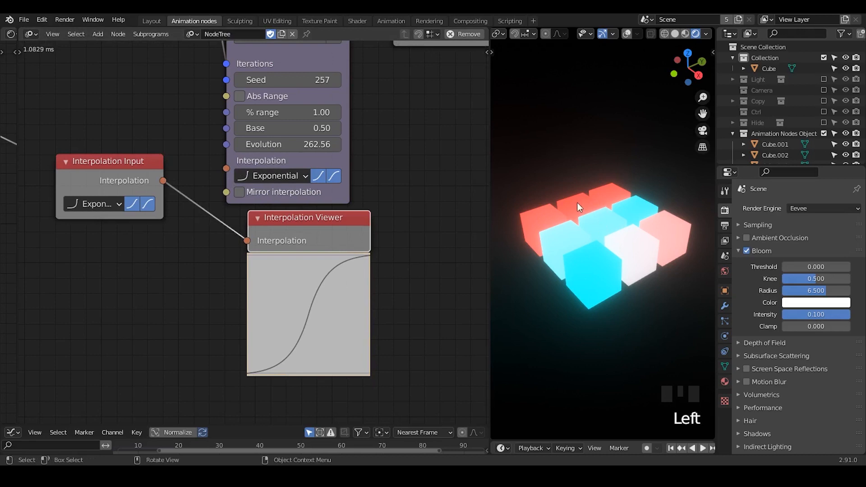
pyautogui.click(635, 208)
pyautogui.write('construct')
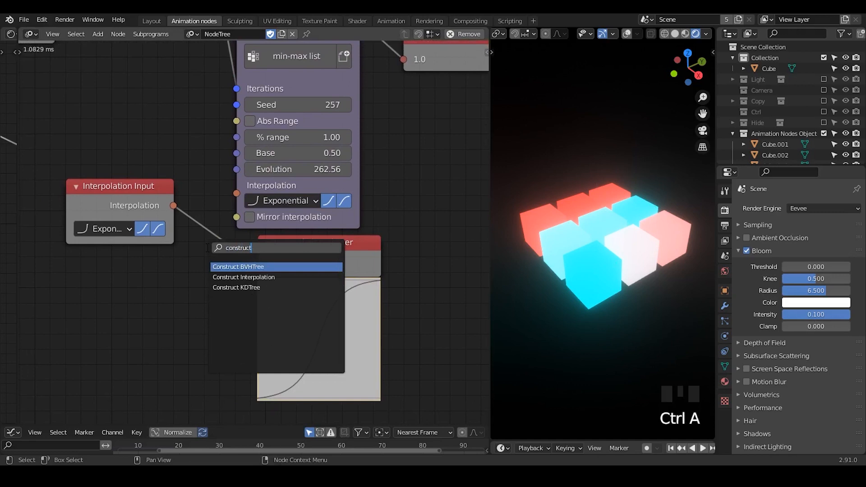
# Add a Construct Interpolation node (Exponential, exponent 45, base 3.11) driving the subprogram and a viewer
pyautogui.click(243, 277)
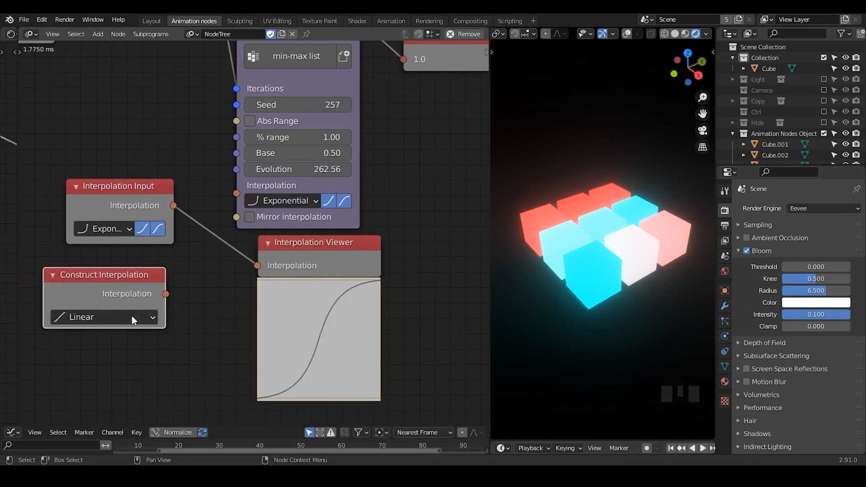
pyautogui.click(102, 317)
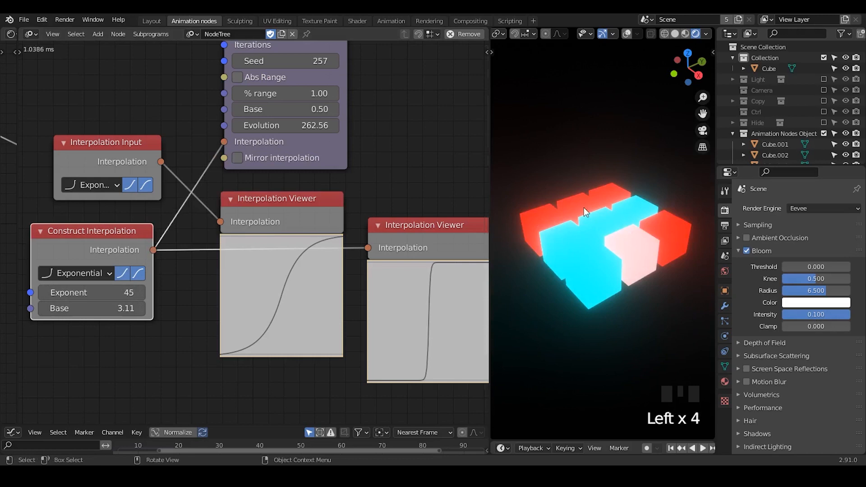
pyautogui.moveTo(586, 213); pyautogui.dragTo(633, 246)
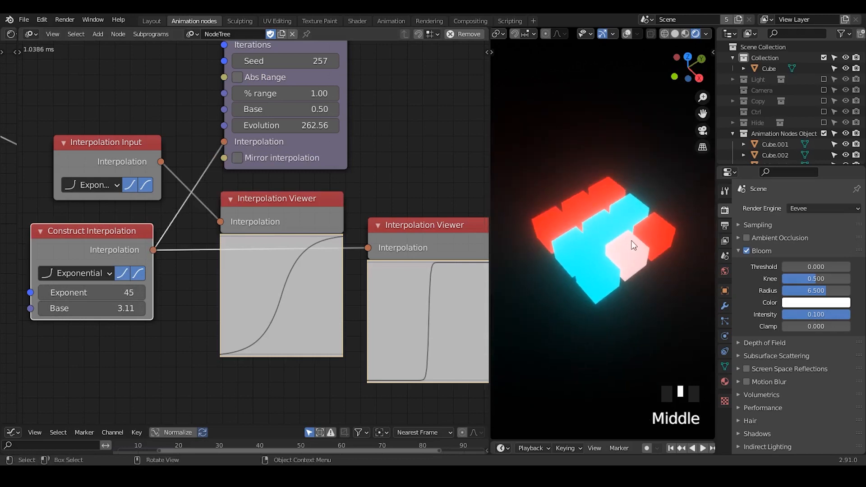
pyautogui.moveTo(633, 246); pyautogui.dragTo(633, 221)
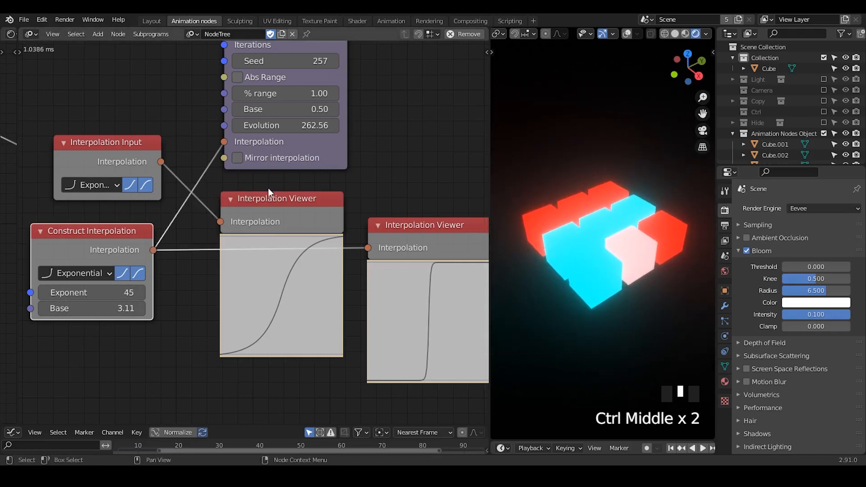
# Enable Mirror interpolation on the min-max list subprogram and preview its nine values
pyautogui.click(237, 158)
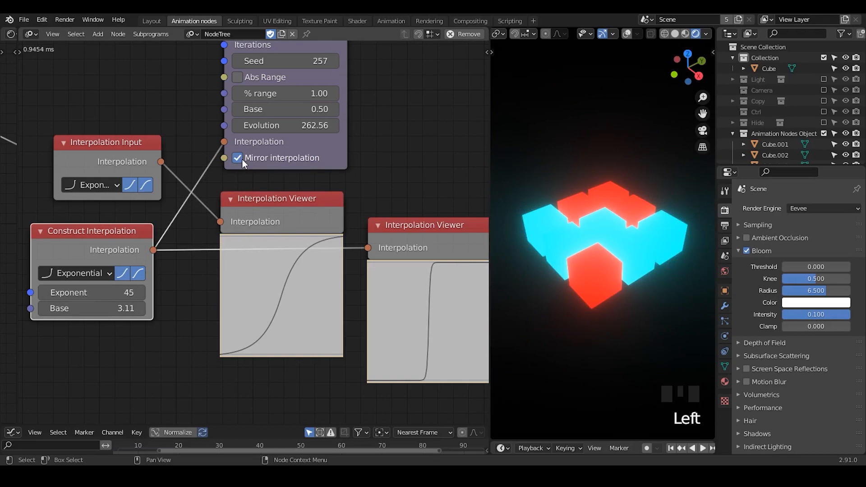
pyautogui.moveTo(302, 192)
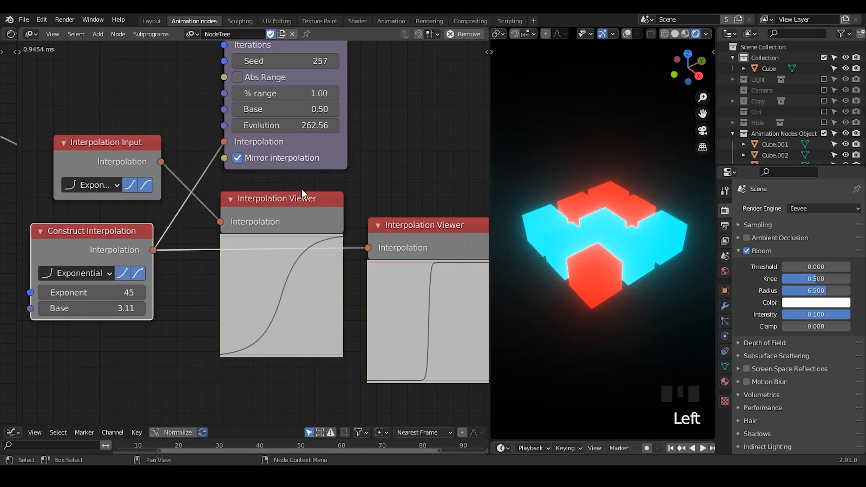
pyautogui.press('ctrl+a')
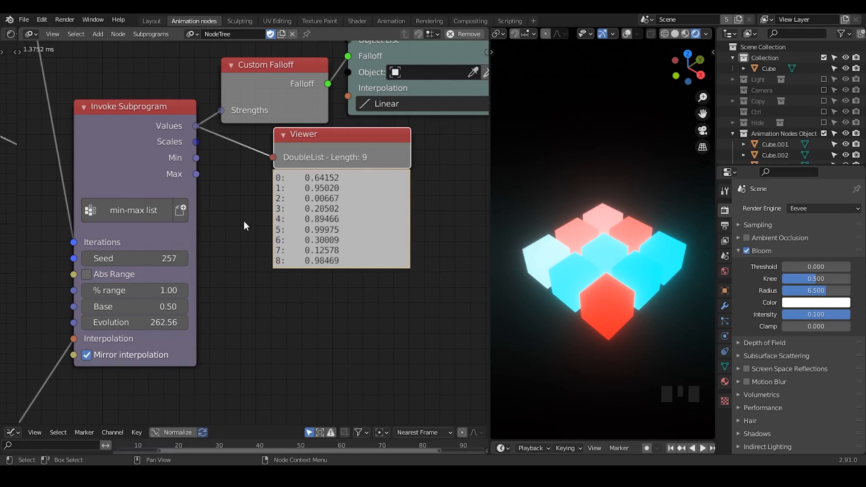
# Add a Vector from Value node, then remove the temporary viewer and vector nodes
pyautogui.write('vector')
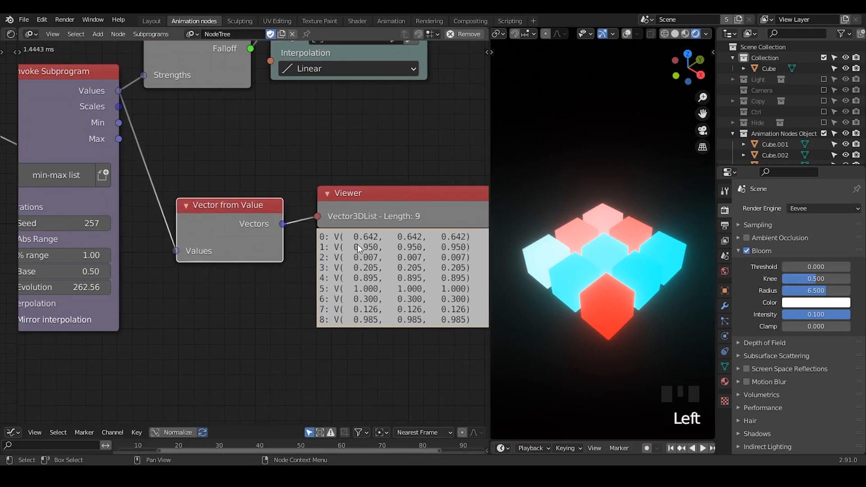
pyautogui.moveTo(120, 109)
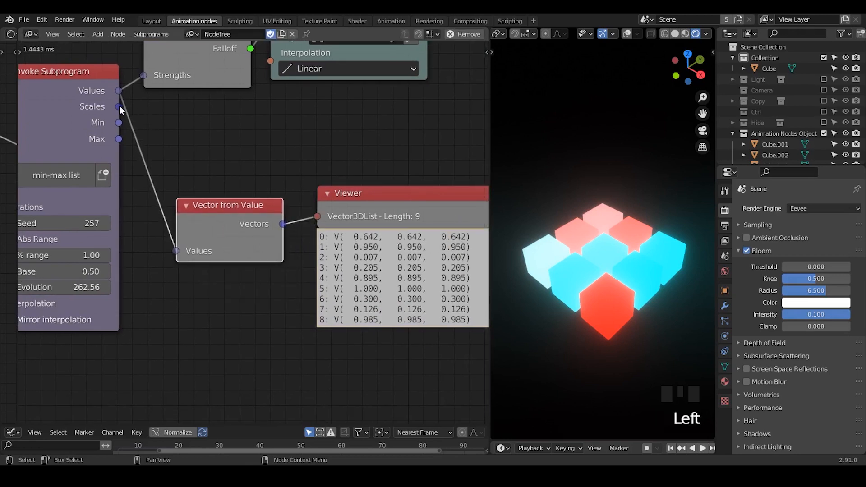
pyautogui.moveTo(118, 106); pyautogui.dragTo(242, 109)
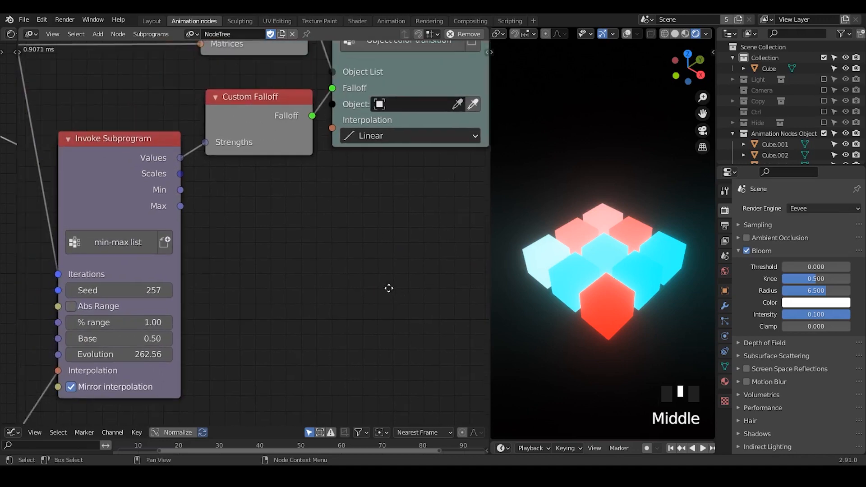
# Add an Invoke Subprogram node running min-max loop beside the min-max list one
pyautogui.moveTo(388, 286); pyautogui.dragTo(381, 237)
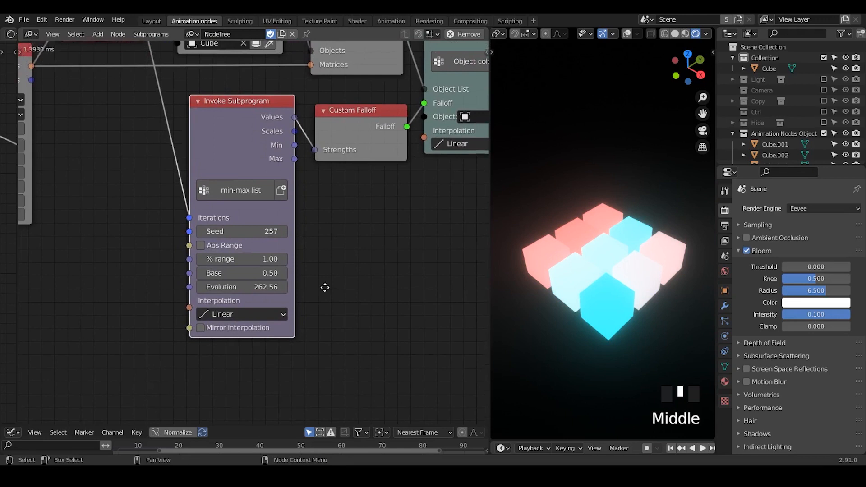
pyautogui.write('min')
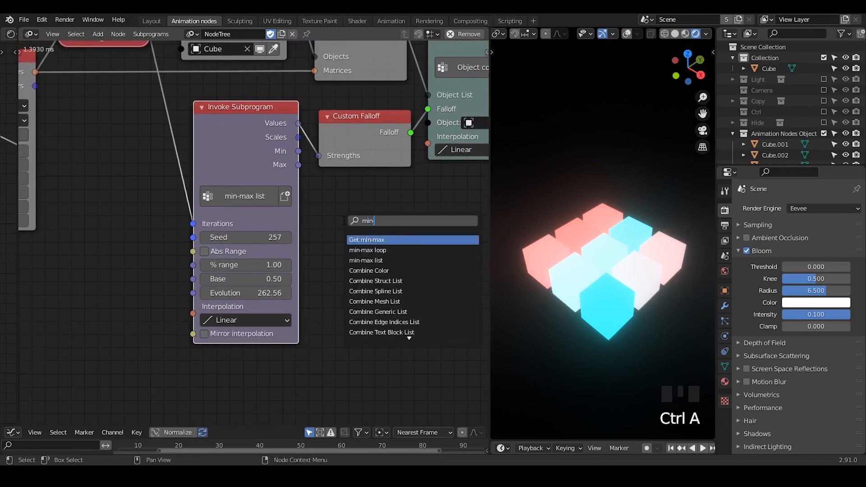
pyautogui.click(367, 249)
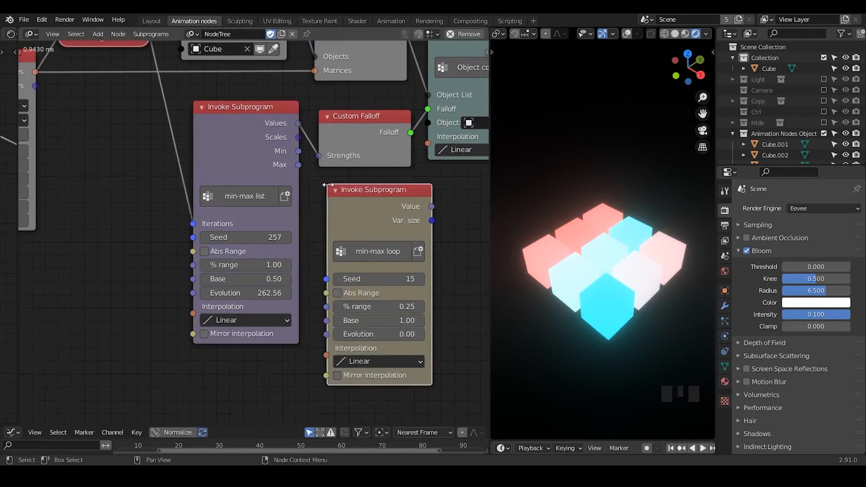